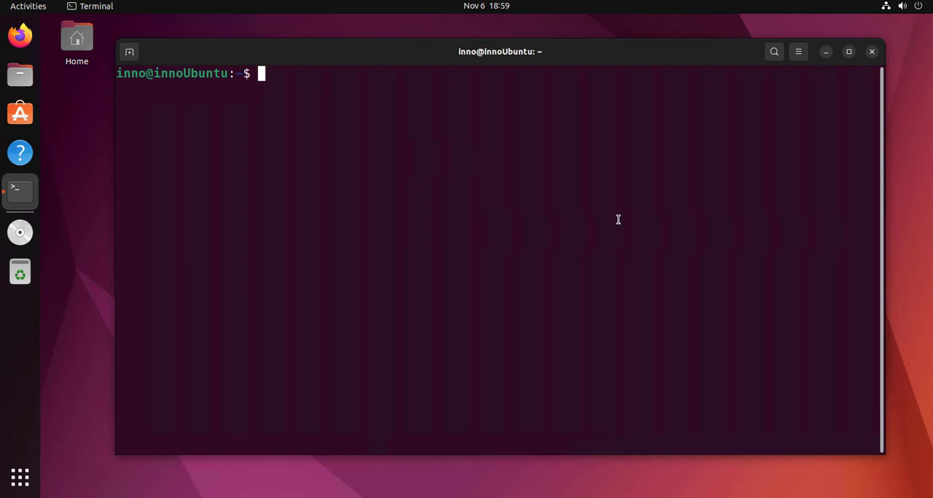
Change into /var/log, list its contents in detail, and point out the apache2 folder
type("cd /var/log")
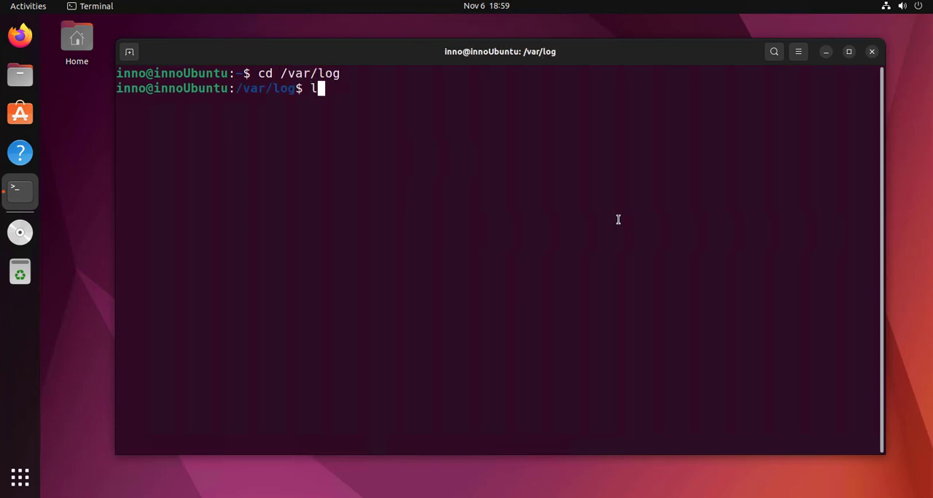
key("Return")
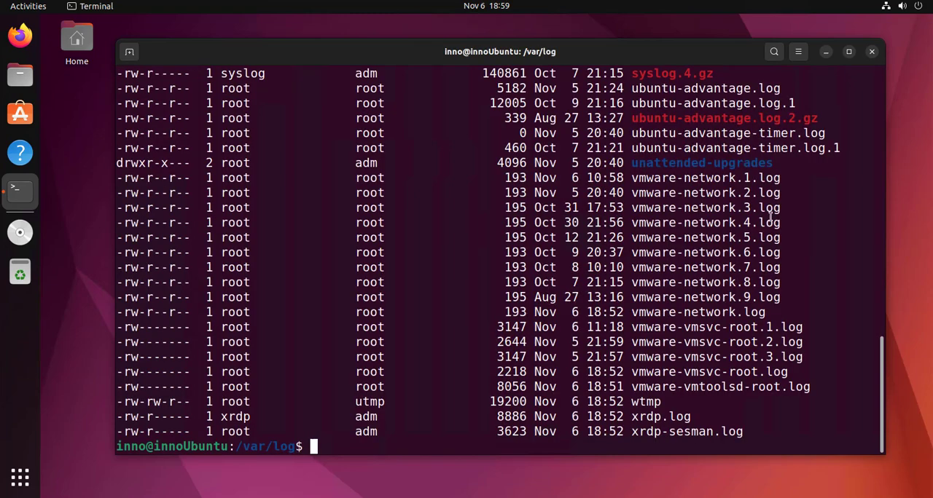
scroll("up", 3)
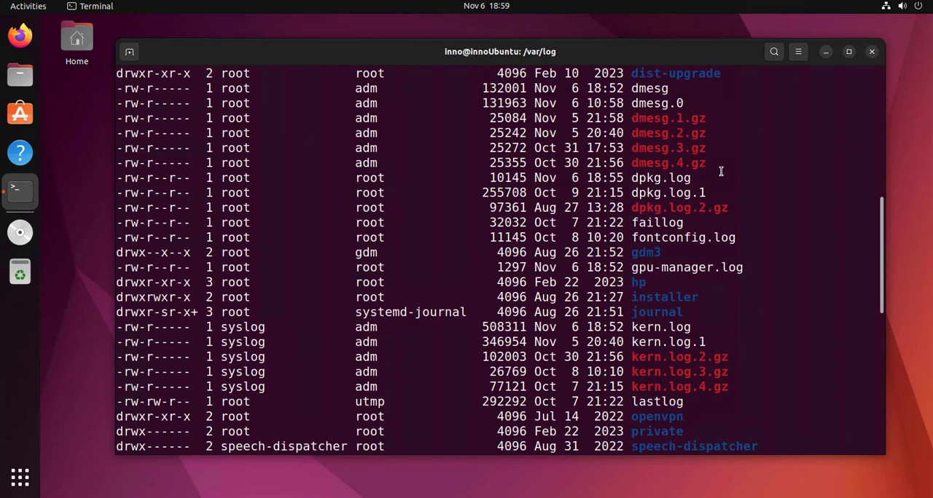
scroll("up", 3)
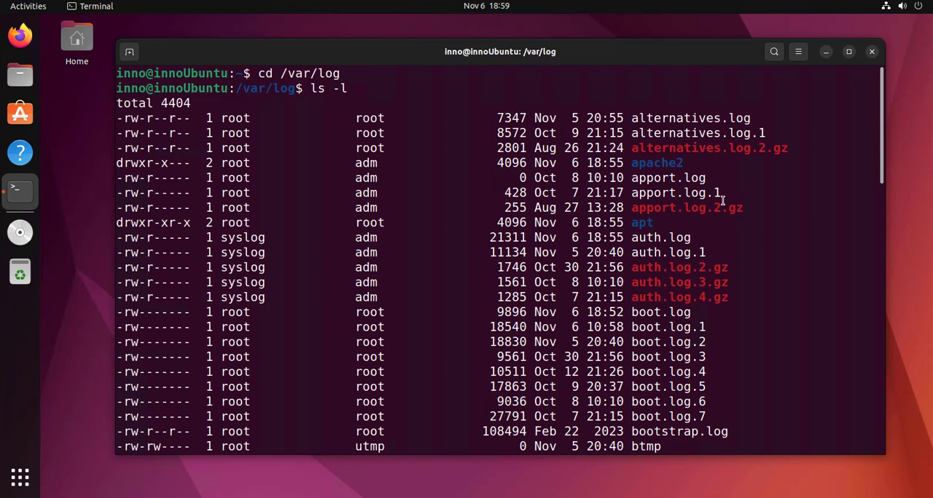
mouse_move(715, 181)
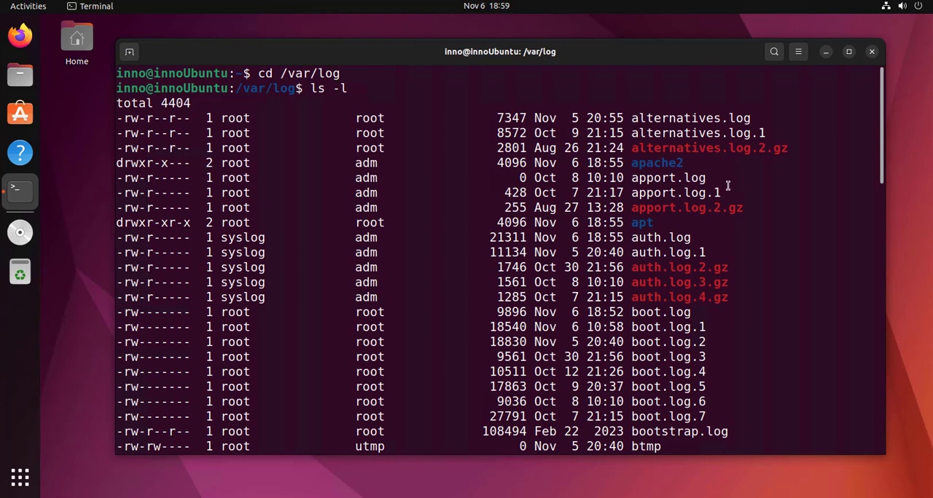
mouse_move(745, 262)
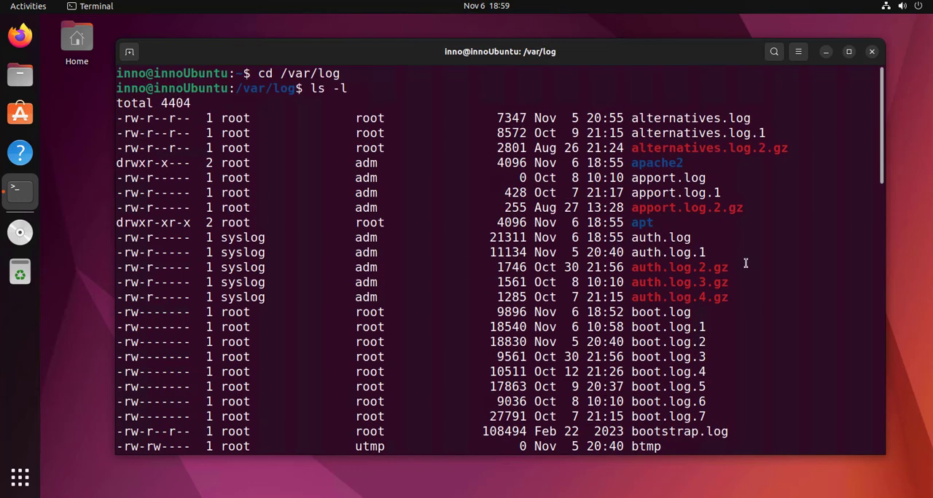
double_click(653, 163)
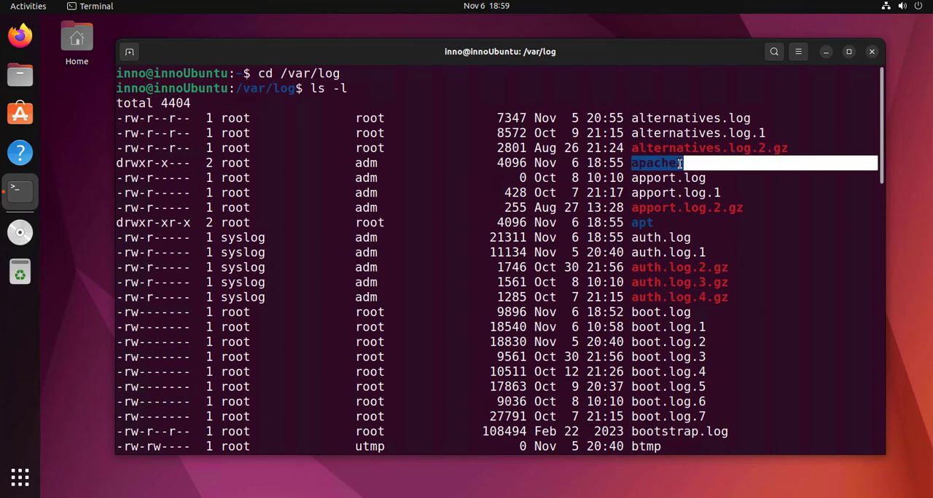
type("2")
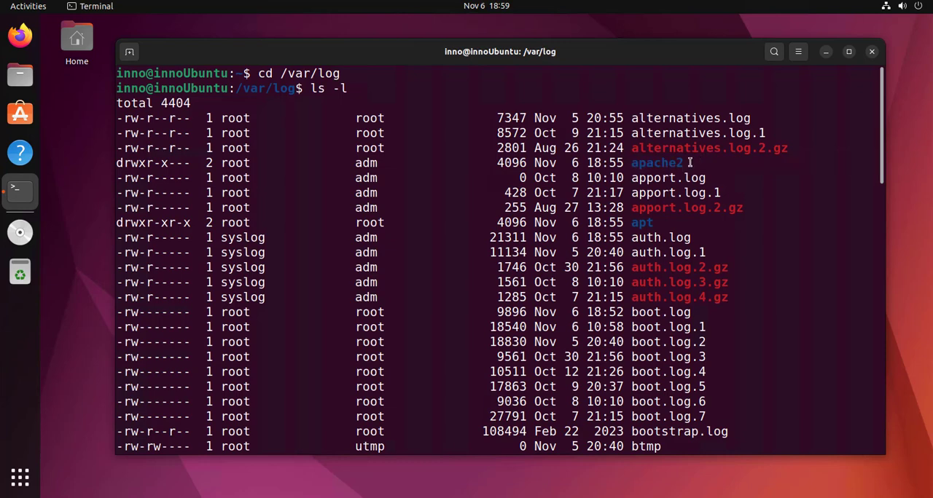
double_click(655, 163)
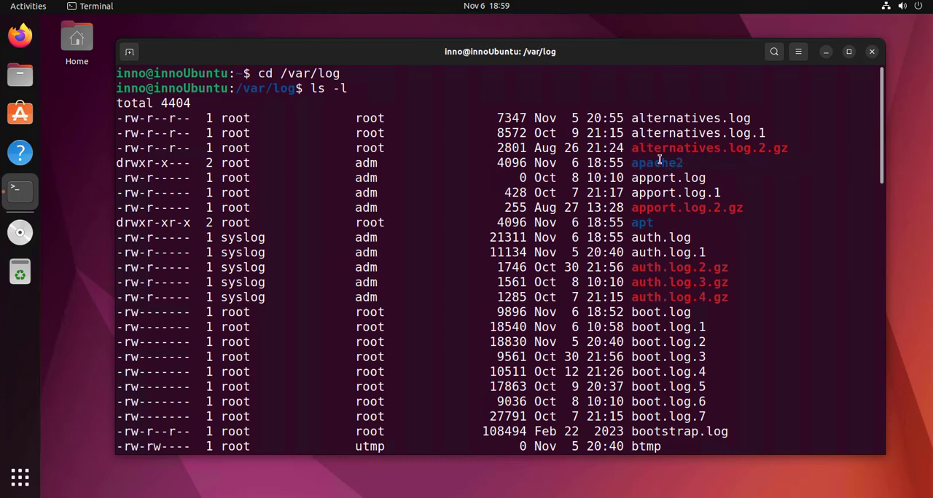
mouse_move(726, 208)
type("c")
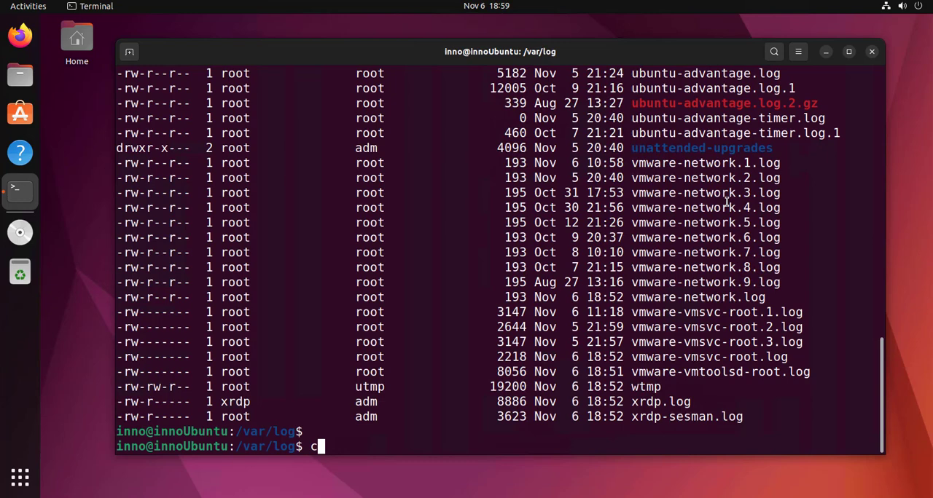
Enter apache2, list its three log files, and print error.log's notice entries
type("d apache2/")
type("ls")
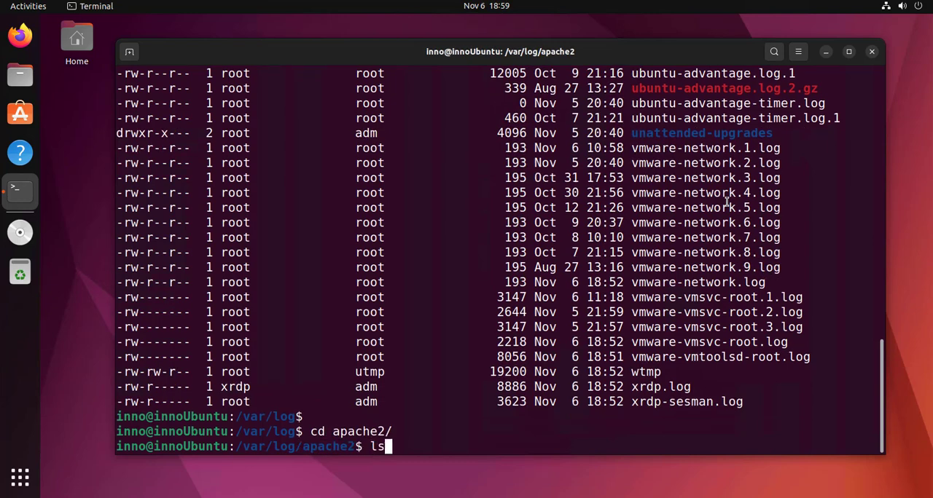
key("Return")
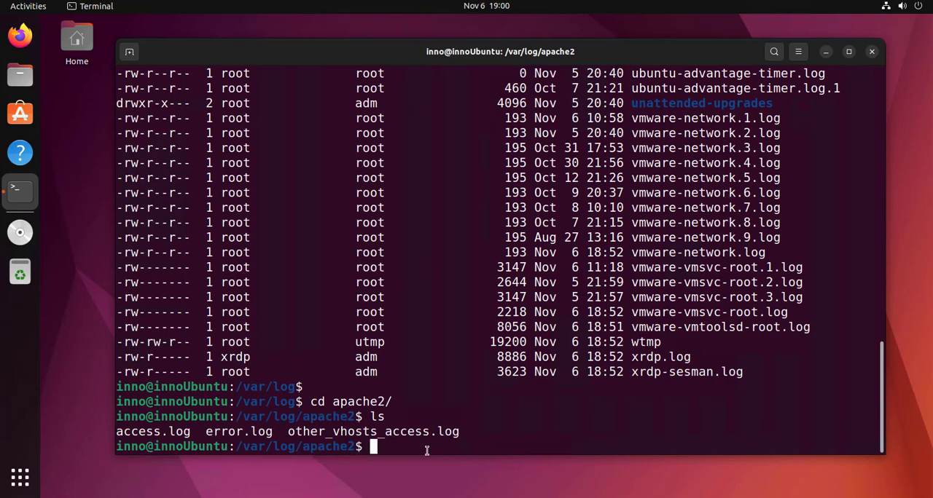
type("cat")
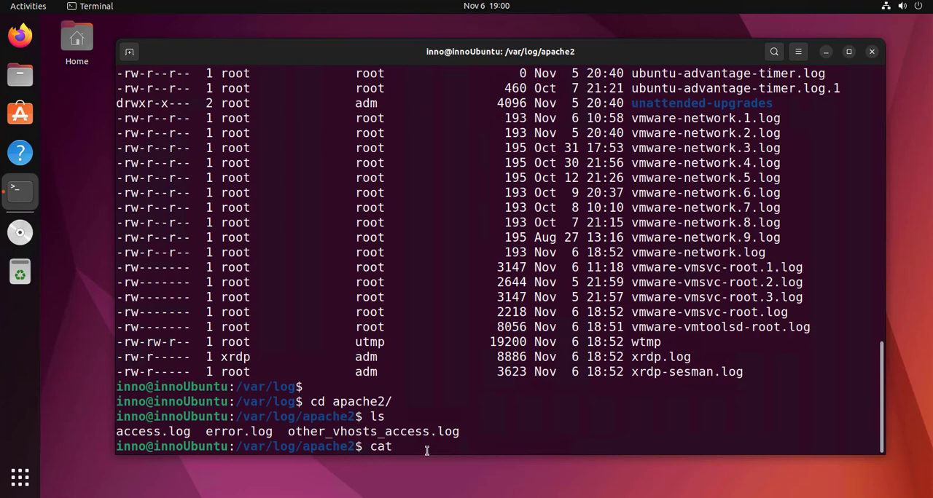
type("error.")
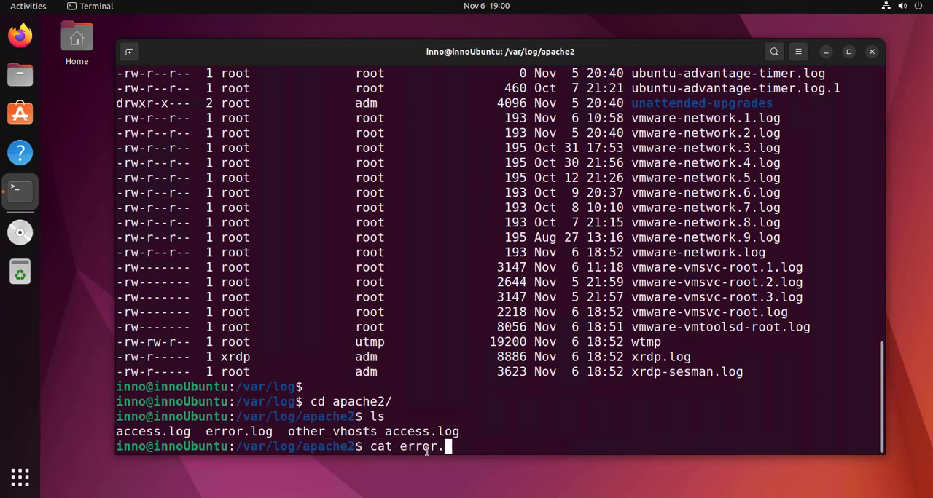
key("Return")
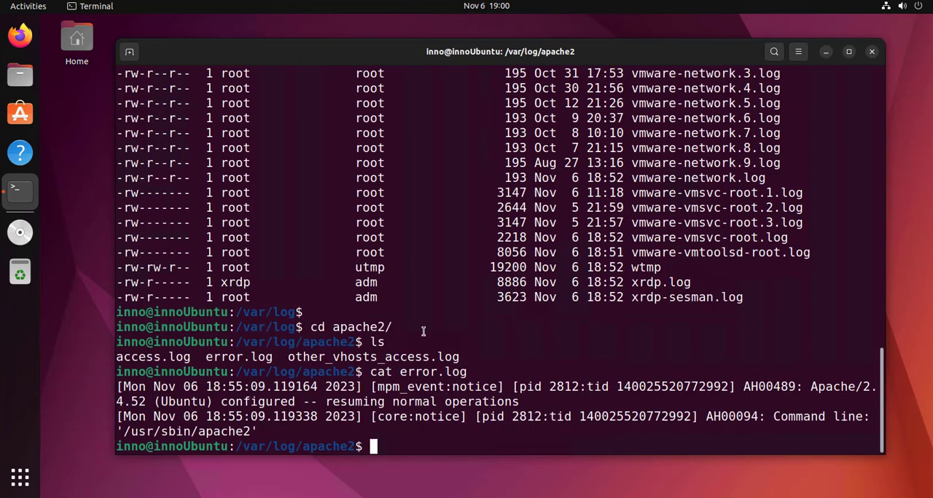
mouse_move(557, 435)
type("cd ..")
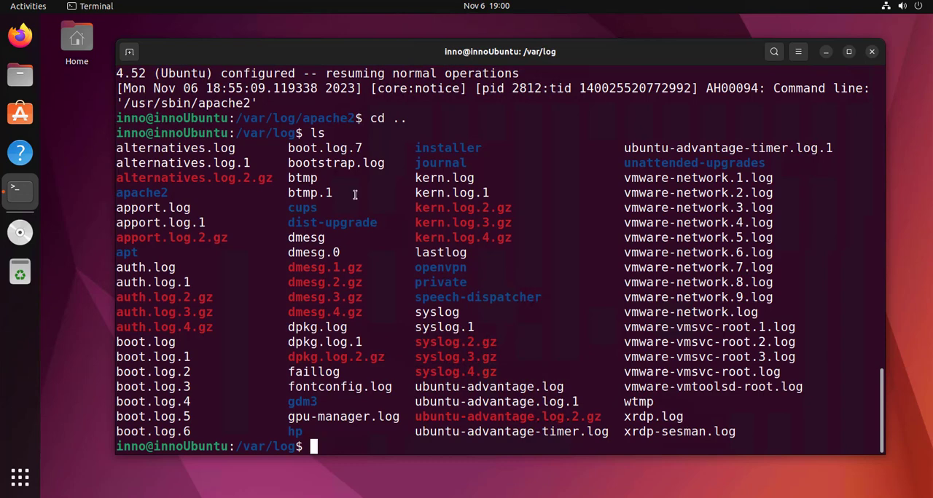
mouse_move(358, 194)
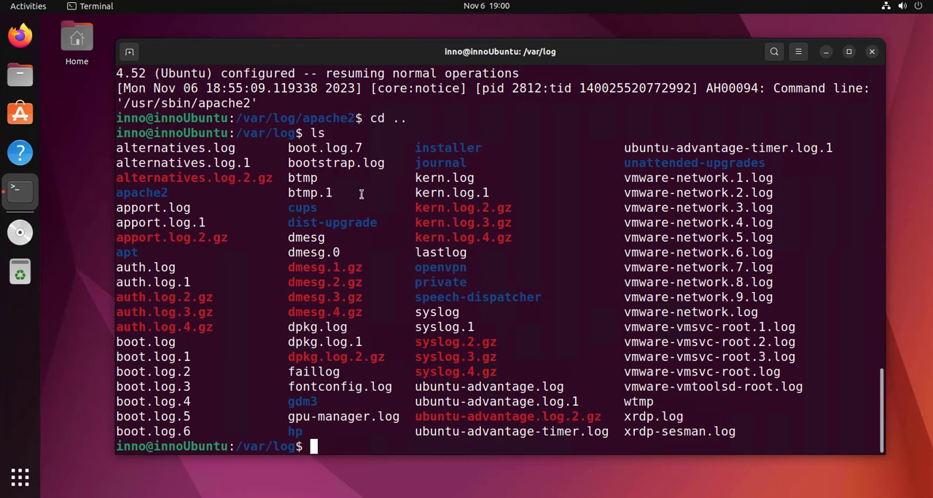
mouse_move(220, 347)
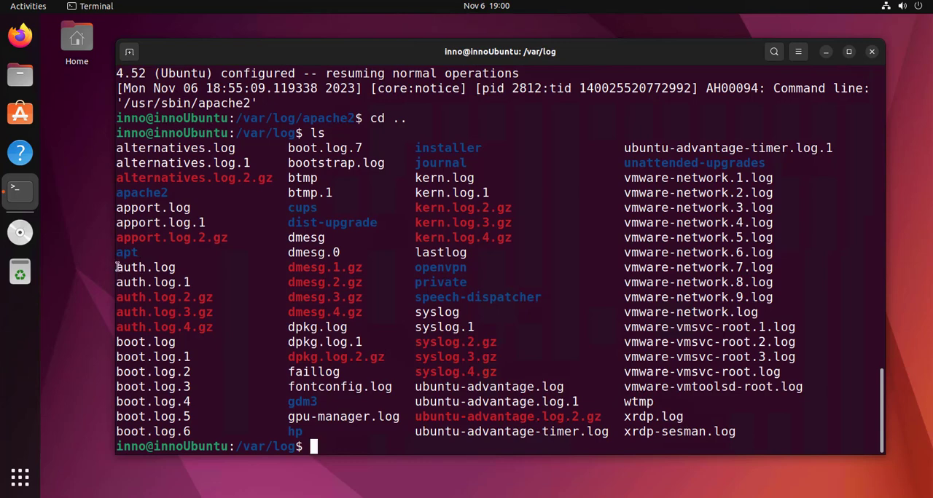
Return to /var/log, list its files, and open auth.log in the less pager
double_click(145, 268)
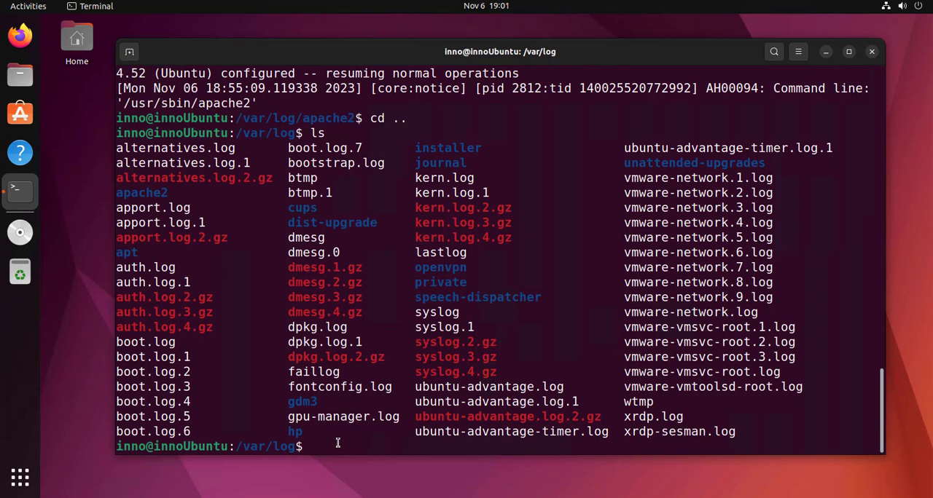
type("les")
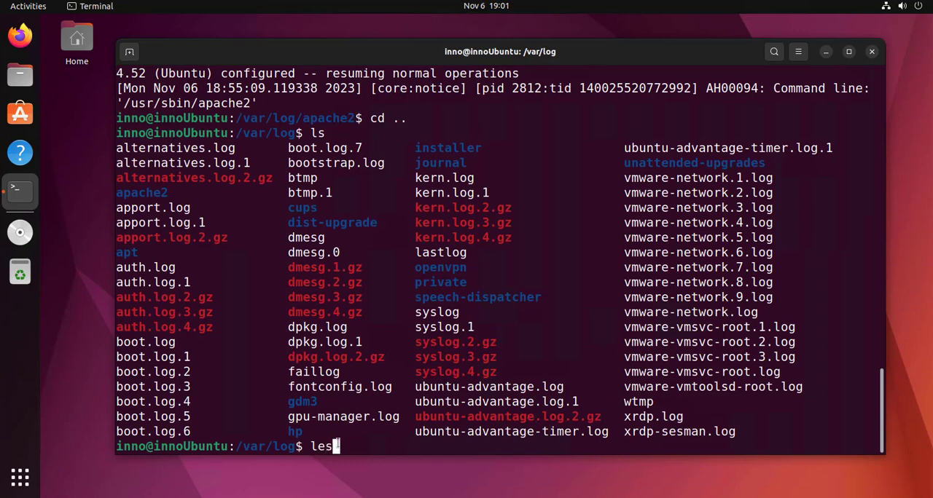
type("s auth")
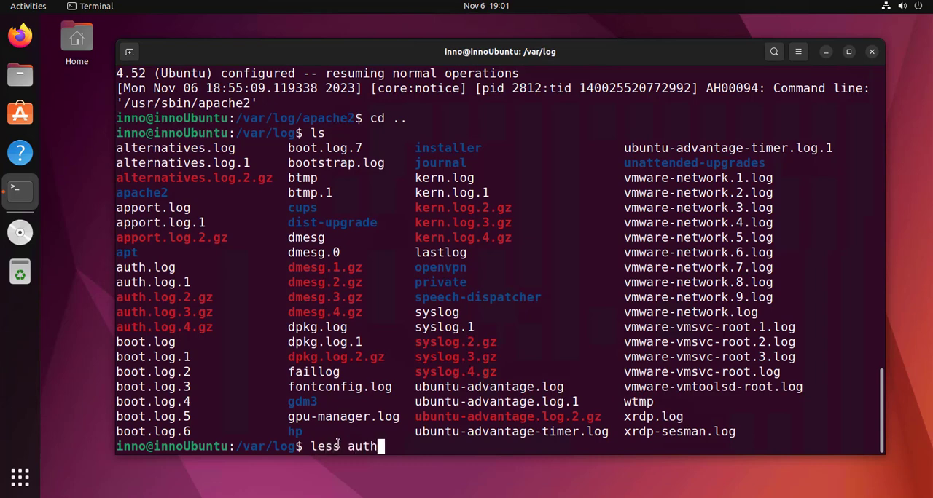
key("Return")
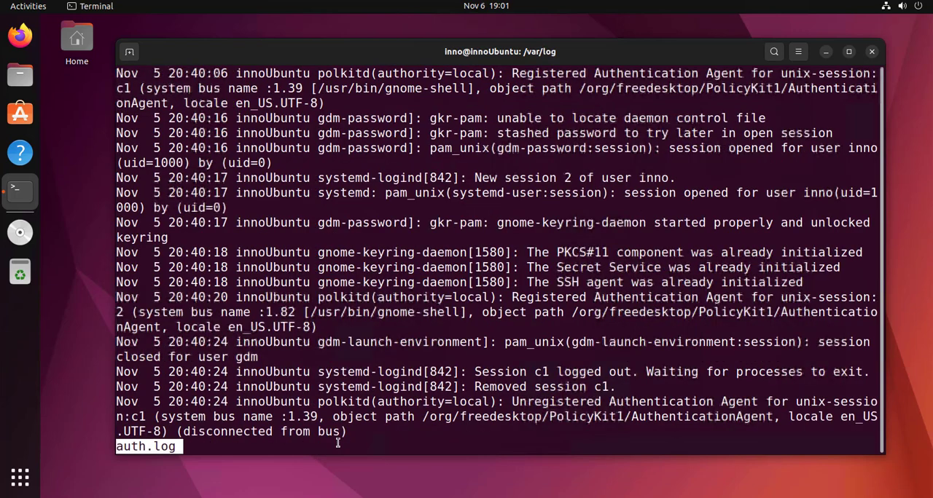
mouse_move(882, 457)
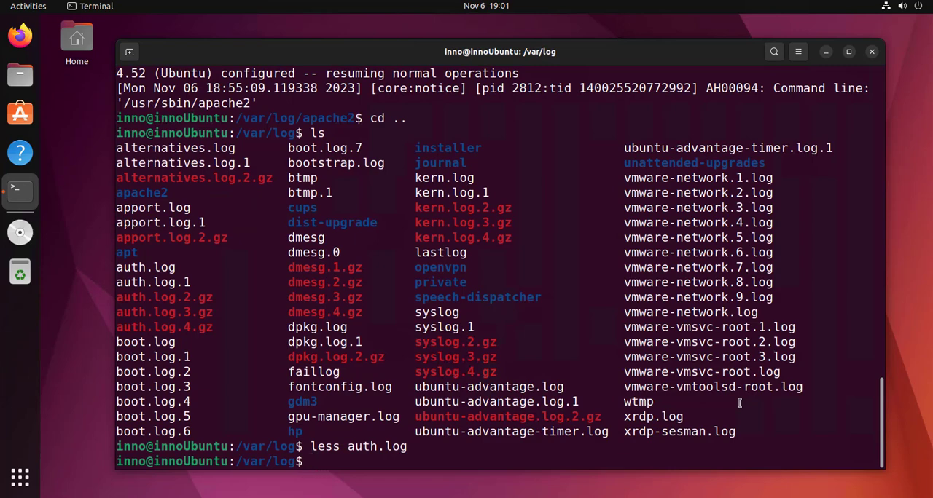
Print the last ten lines of auth.log, then follow it live with tail -f
type("tail")
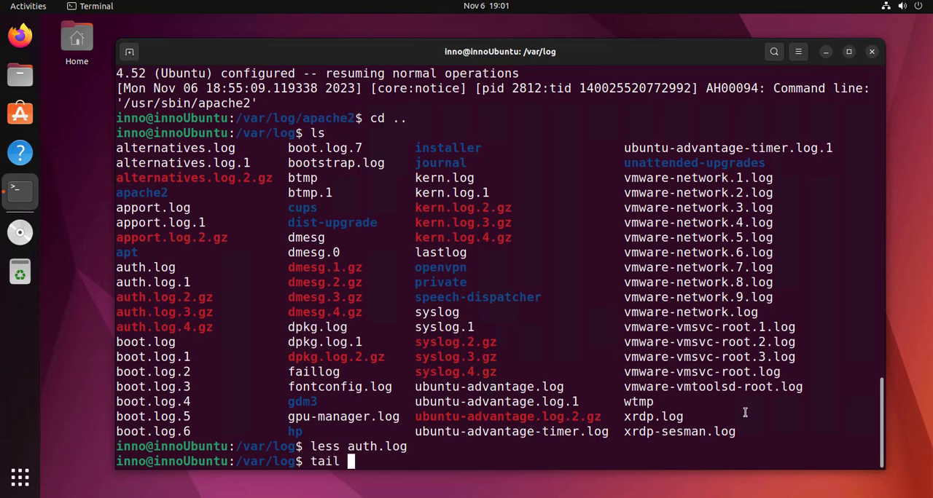
type("auth")
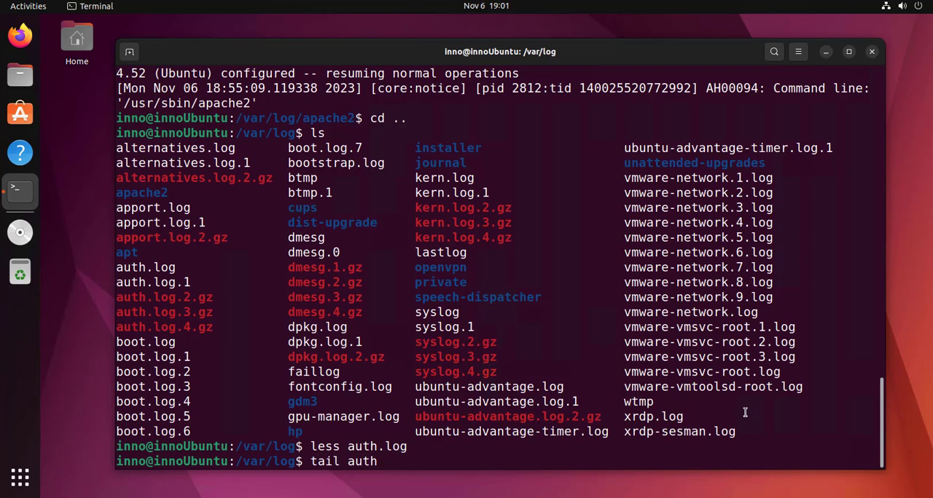
key("Return")
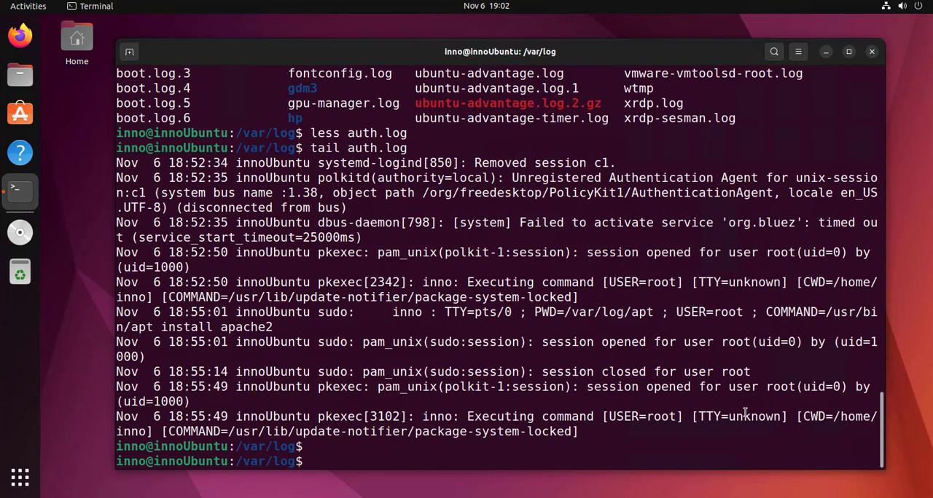
type("tail auth.log")
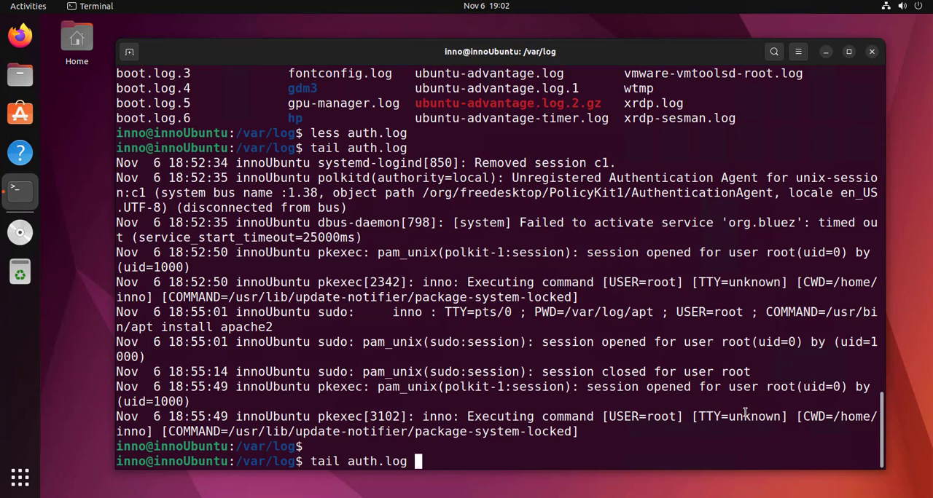
type("-f")
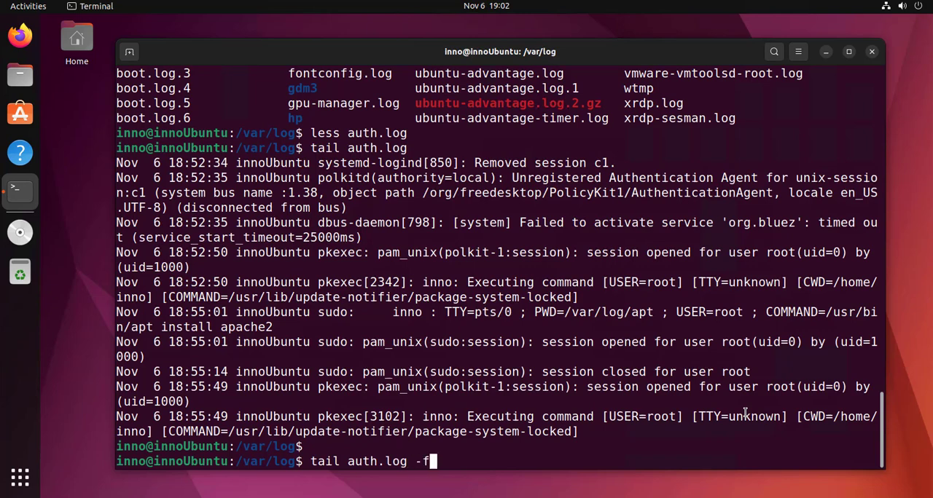
key("Return")
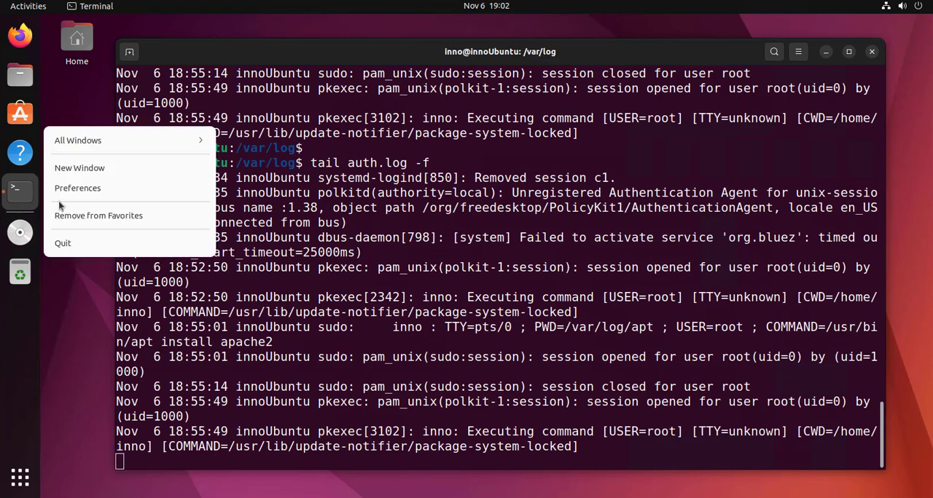
Fail 'sudo su' with a wrong password in a second window, then stop following auth.log
left_click(80, 167)
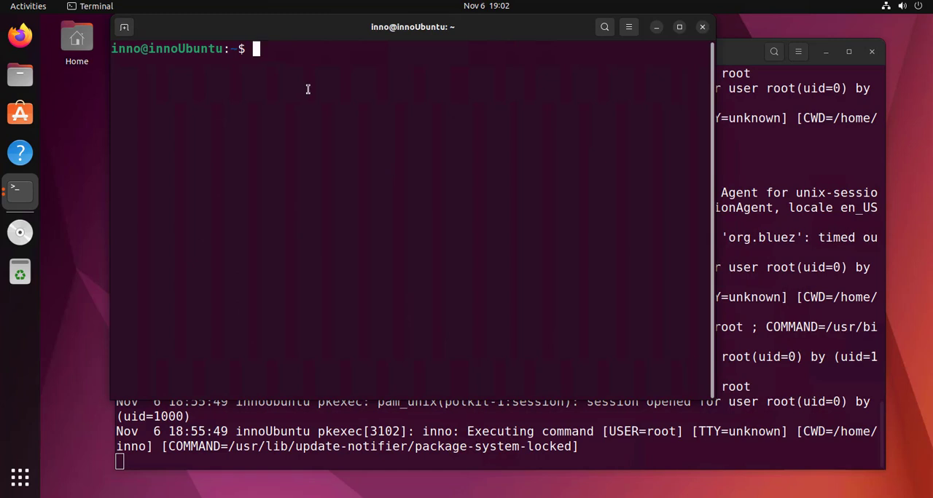
type("sudo su")
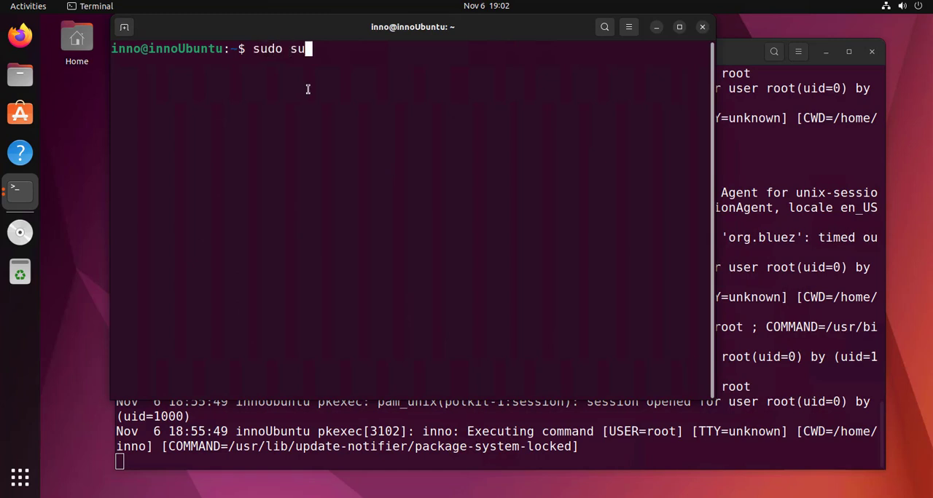
key("Return")
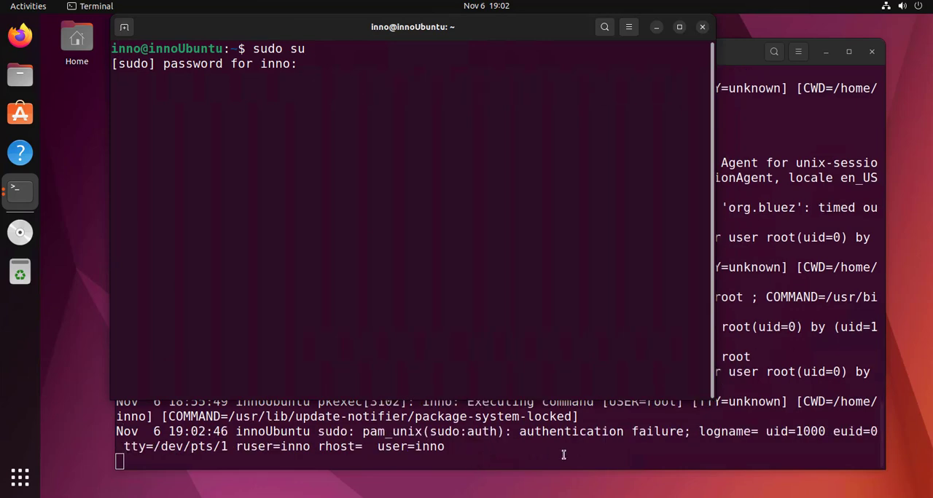
key("Return")
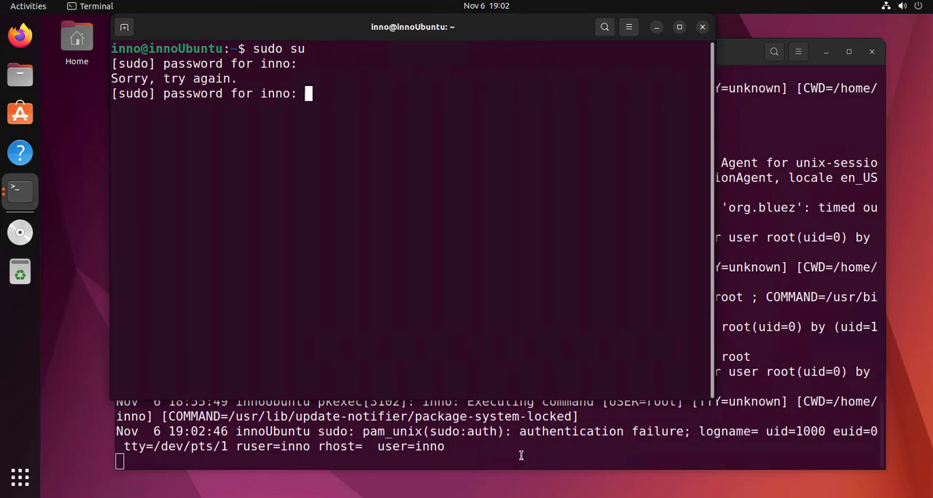
left_click(500, 51)
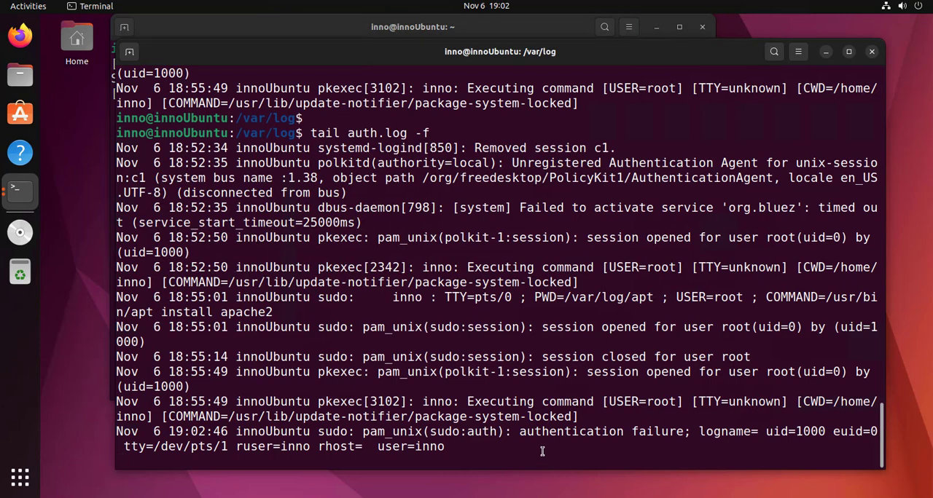
key("ctrl+c")
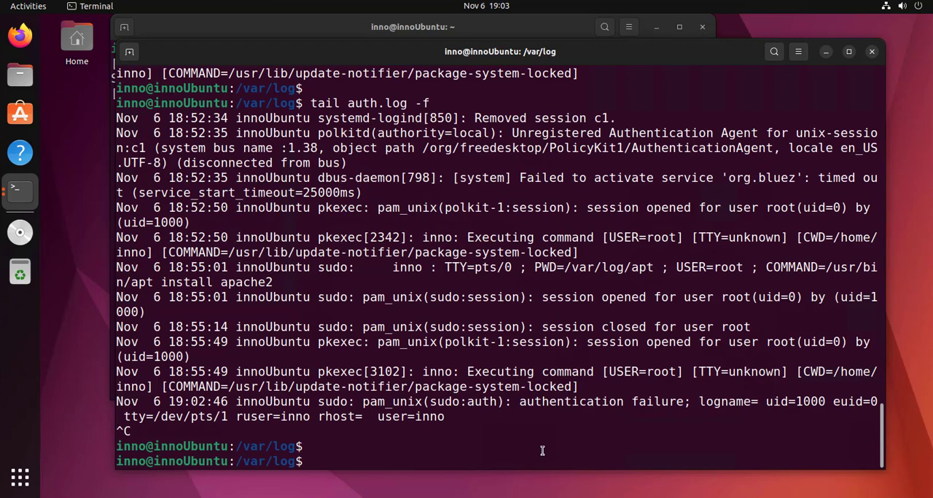
Page through syslog with less, then quit the pager
type("less")
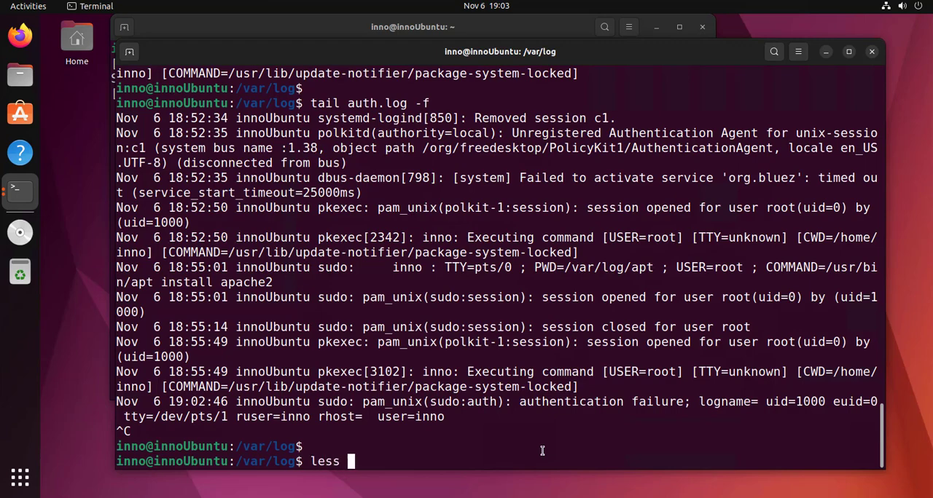
type("syslog")
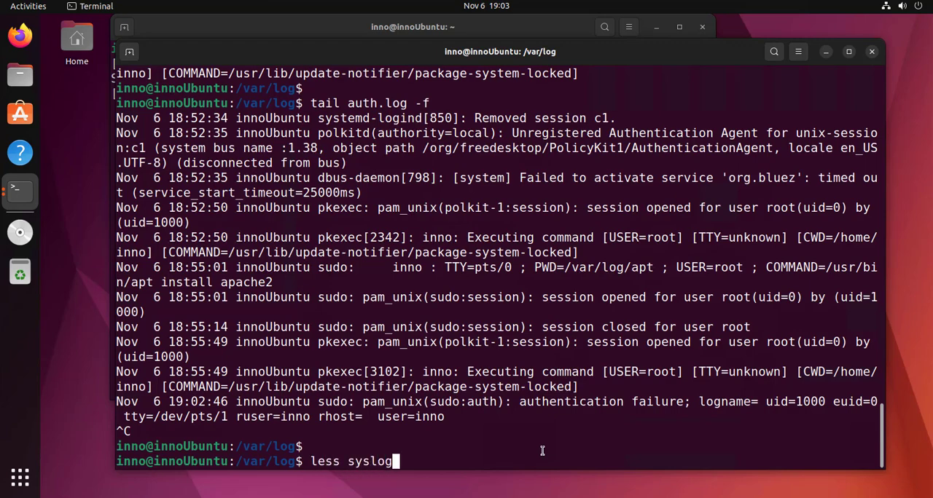
key("Return")
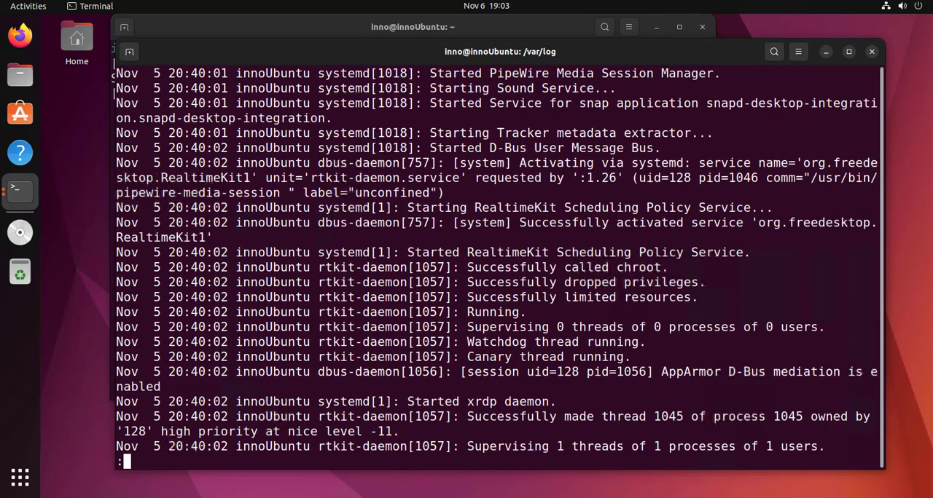
scroll("down", 3)
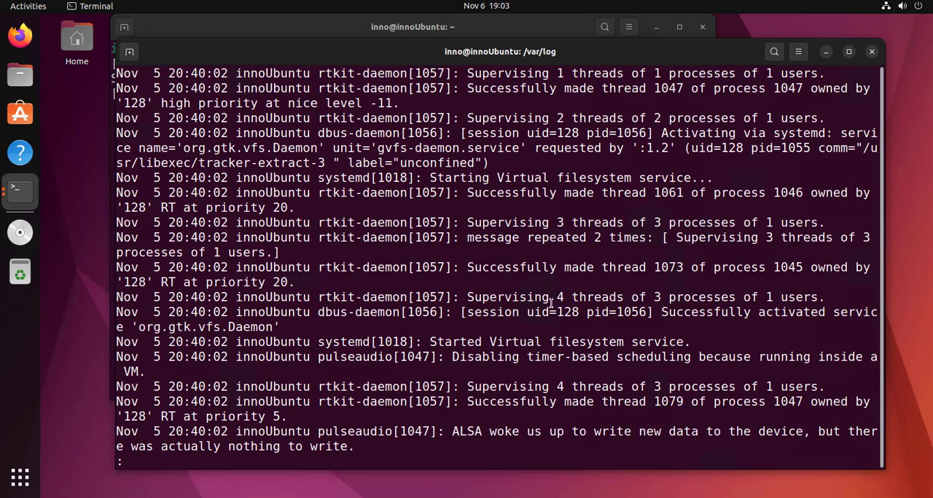
mouse_move(573, 289)
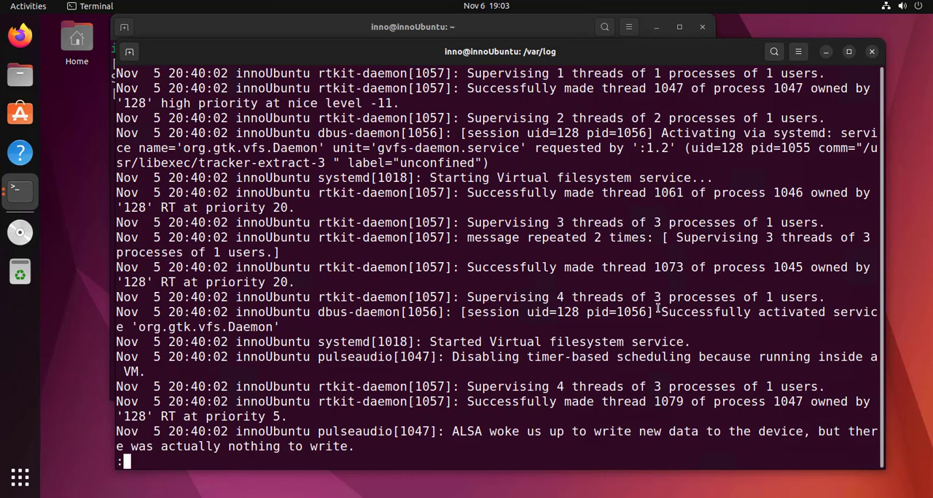
key("q")
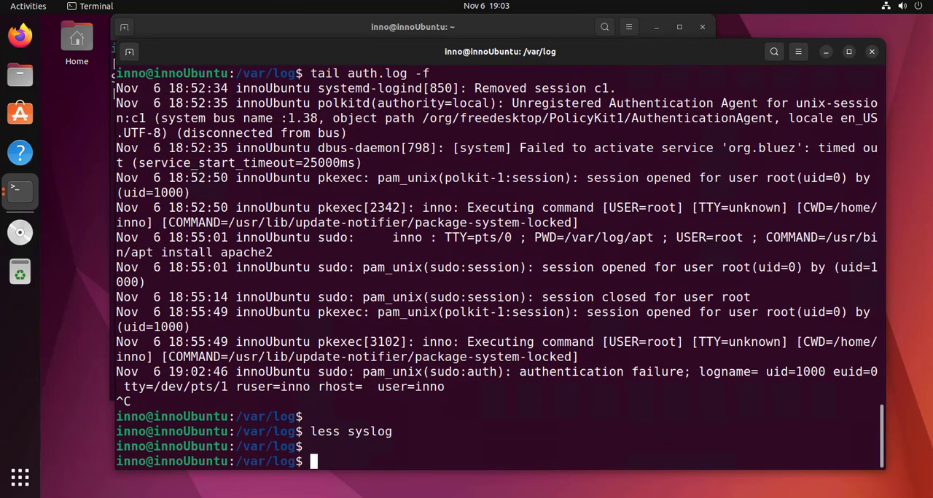
Follow syslog live with tail -f syslog
type("tail")
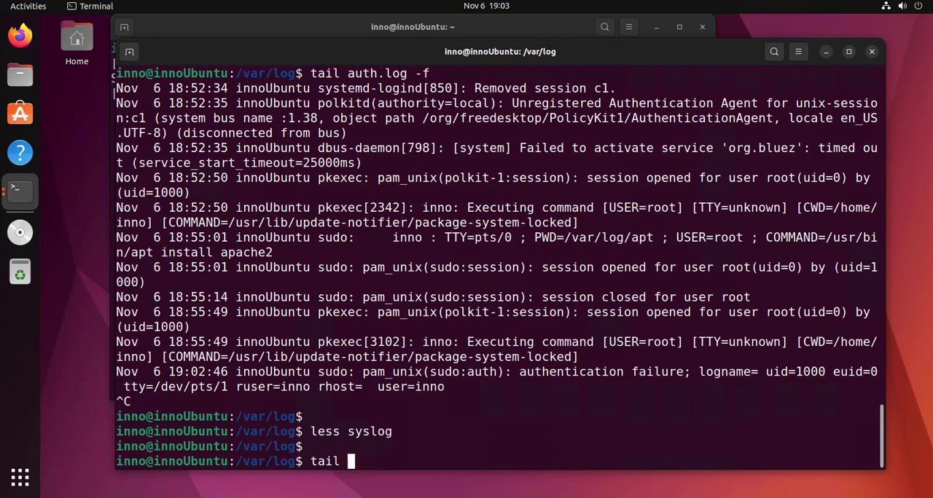
type("-f s")
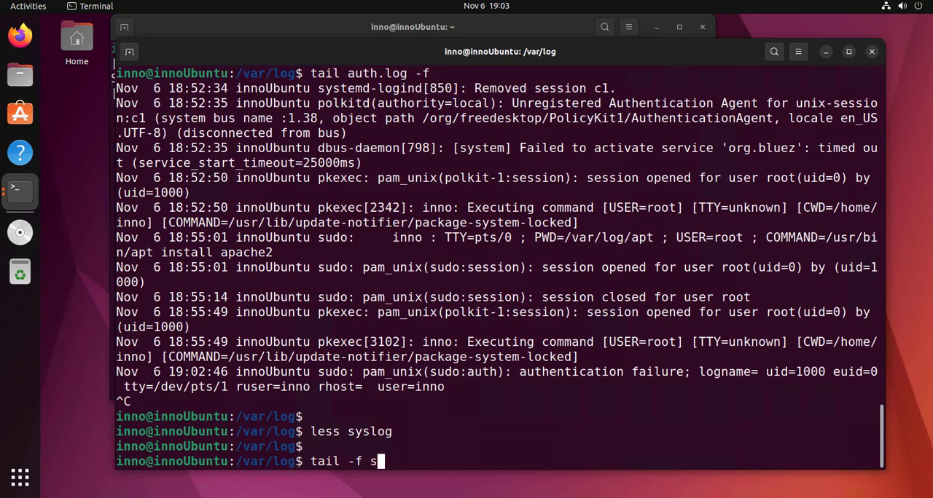
type("yslo")
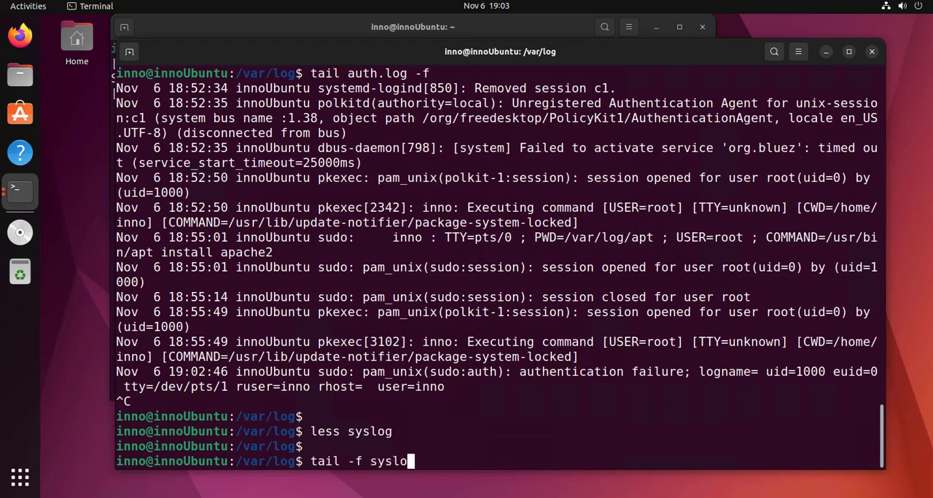
key("Return")
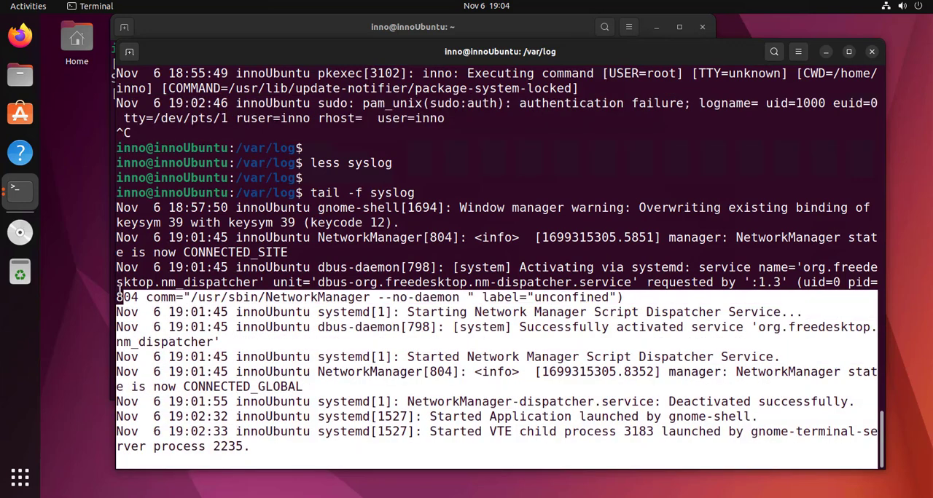
mouse_move(466, 312)
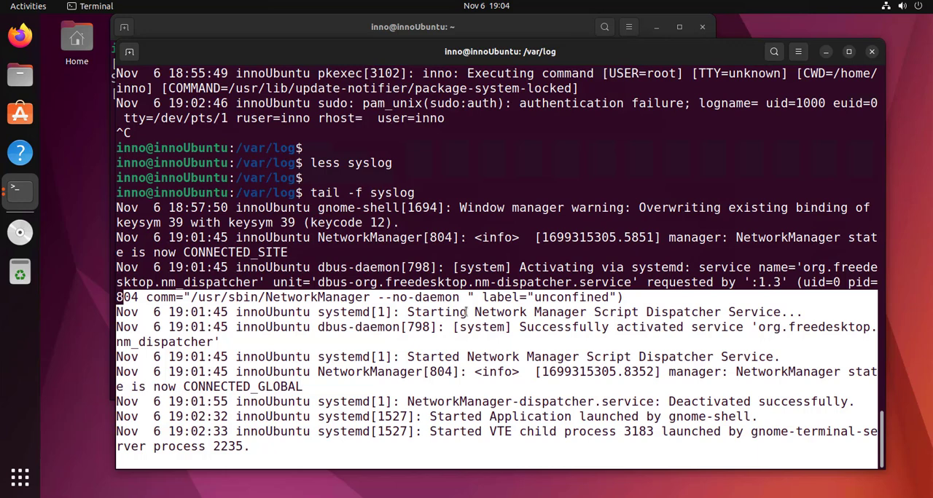
mouse_move(683, 221)
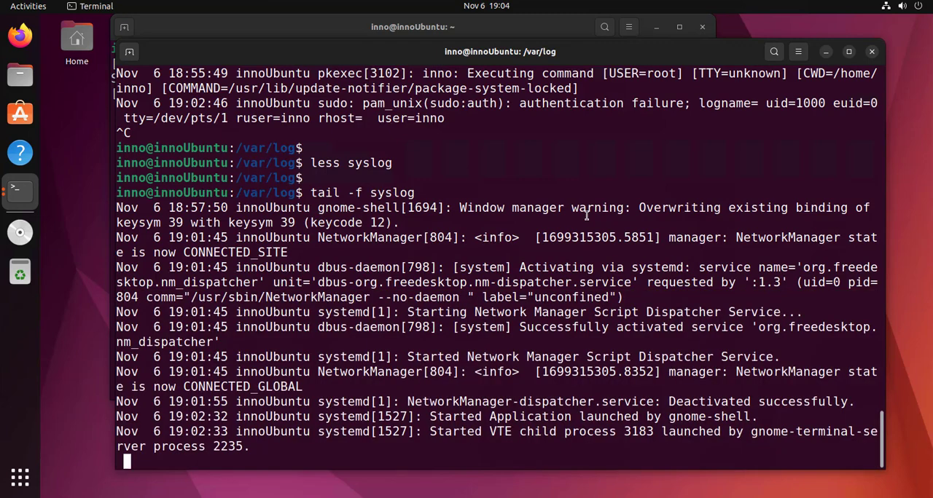
Show journalctl --help, select the --user option, and scroll down its options
type("jou")
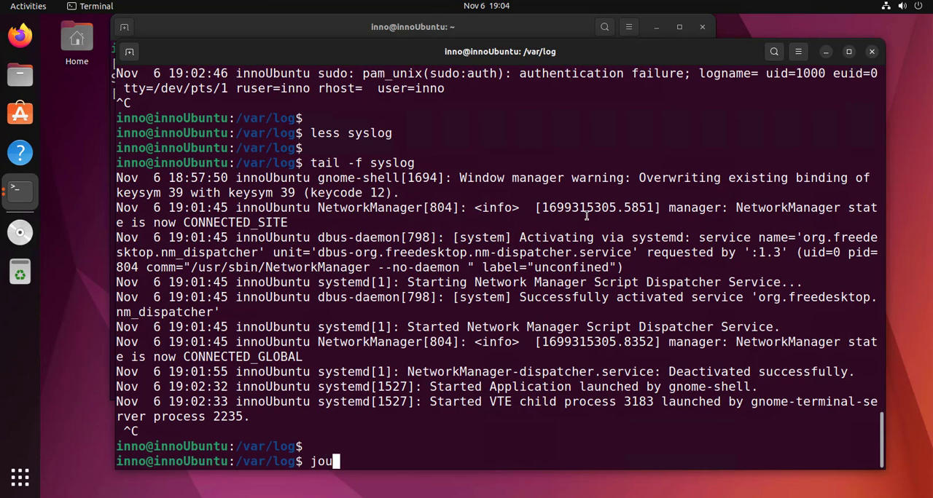
type("rnal")
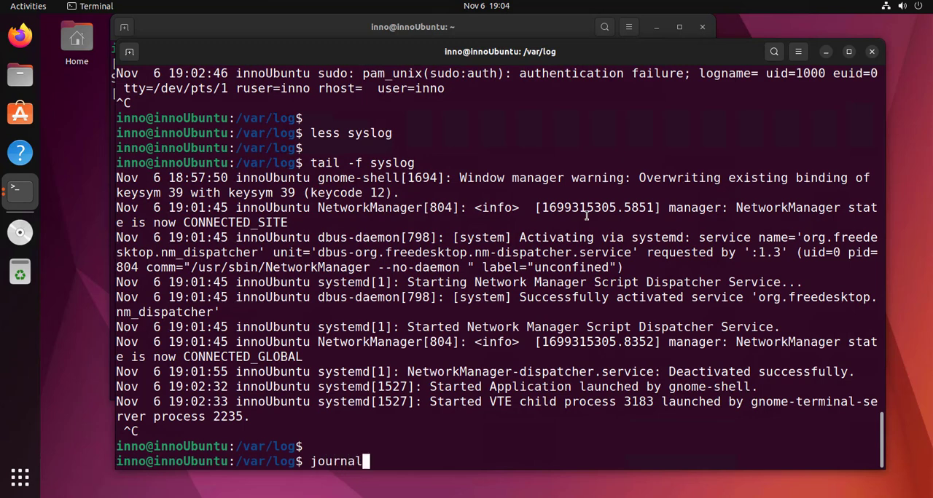
type("ctl --h")
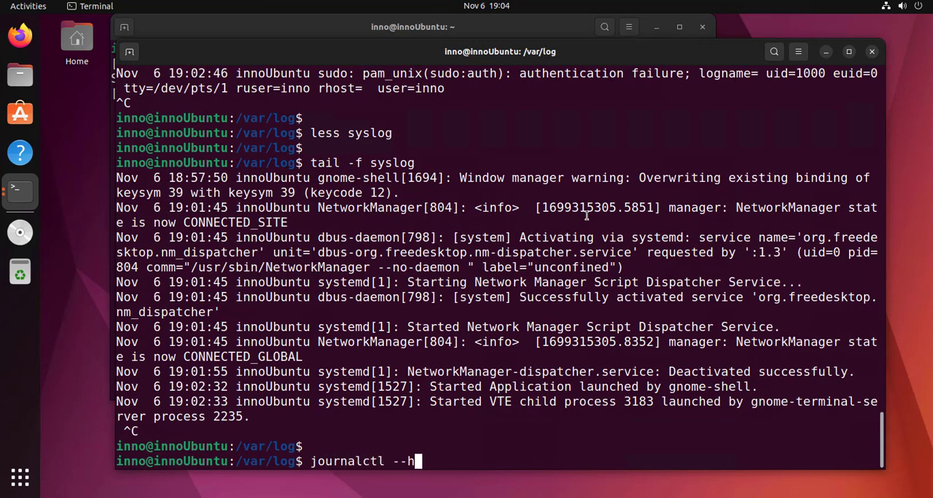
key("Return")
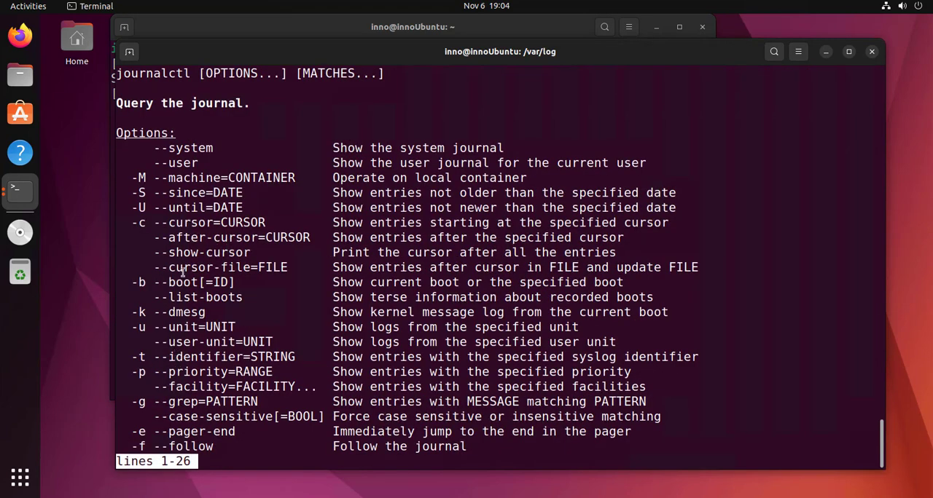
double_click(183, 148)
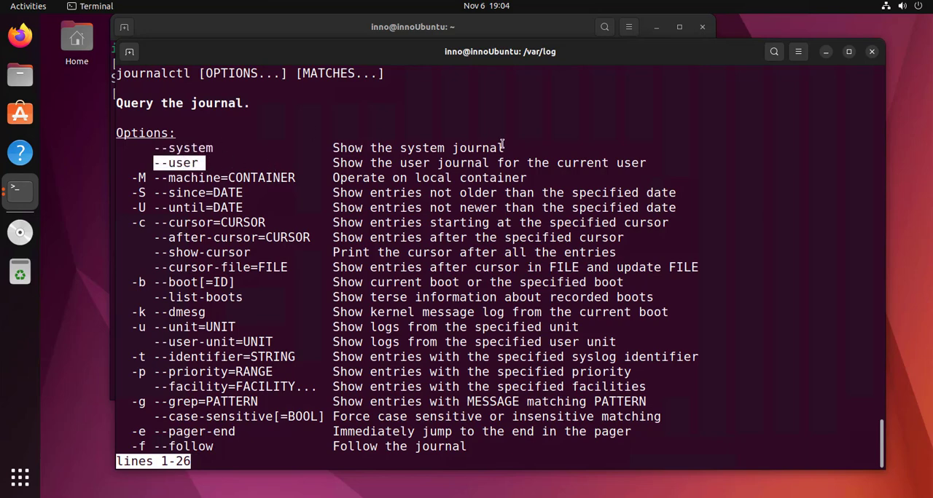
mouse_move(202, 291)
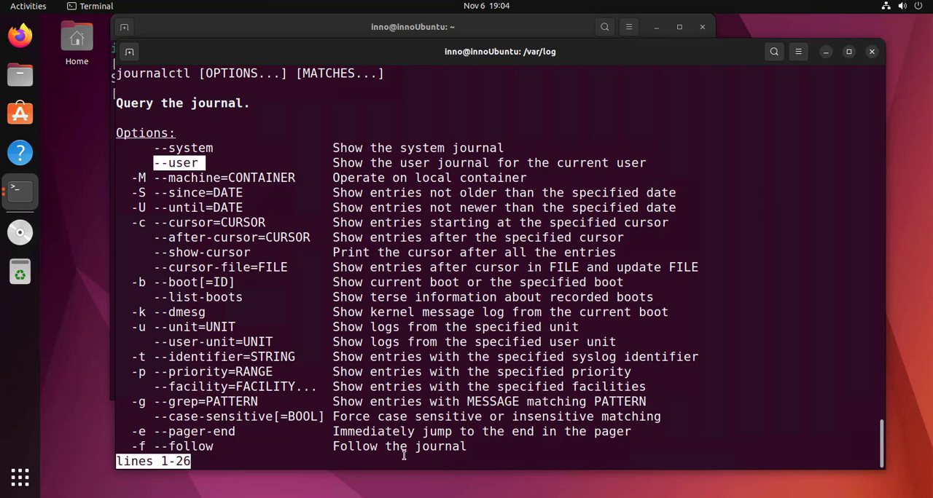
scroll("down", 3)
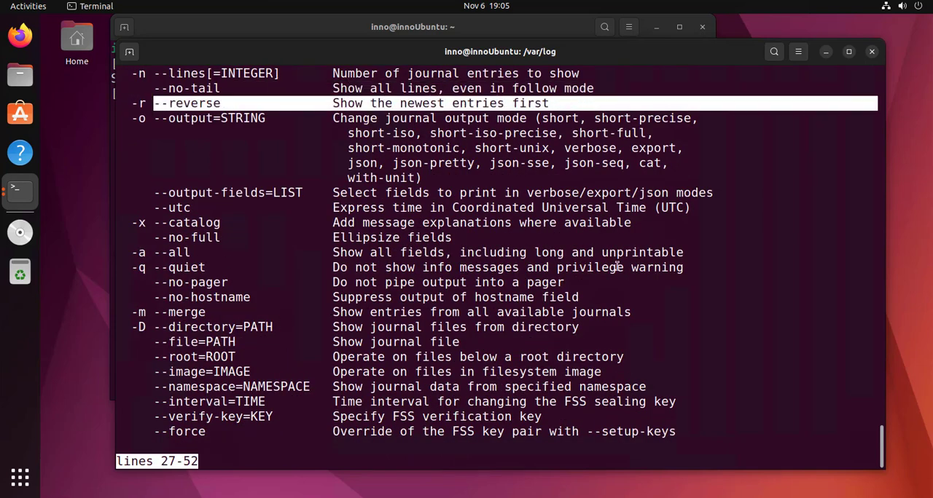
Close the help, view journalctl --system and then journalctl --user, suspending each viewer
key("q")
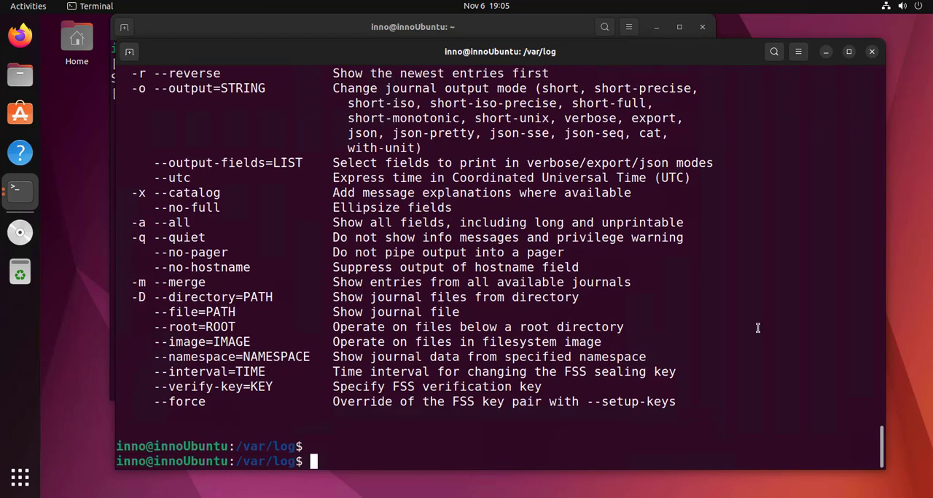
type("jour")
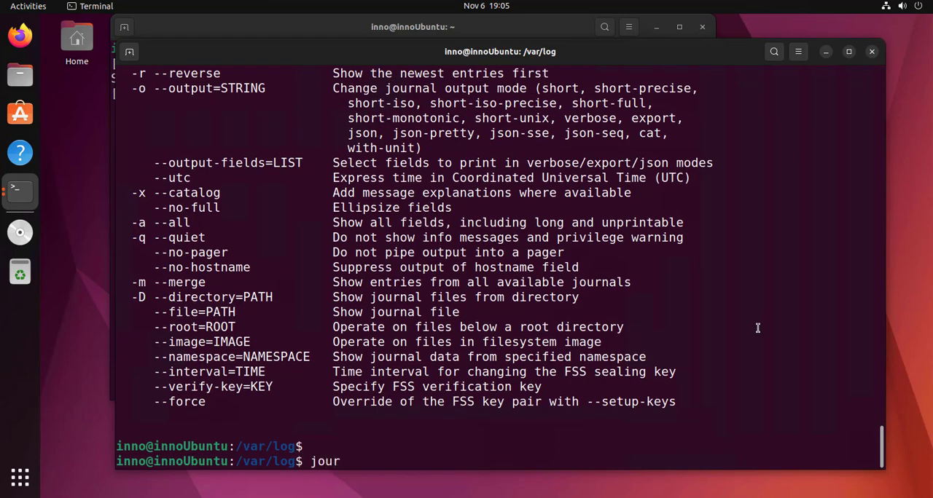
key("BackSpace")
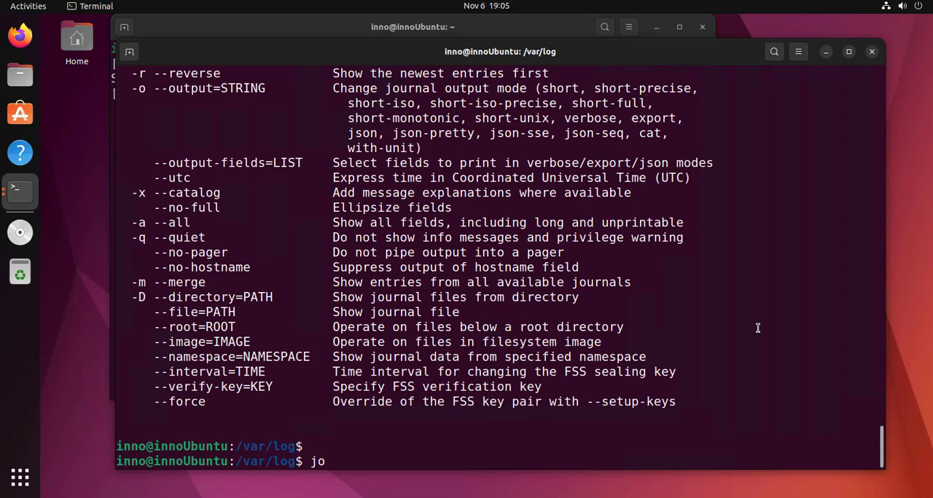
type("urnal")
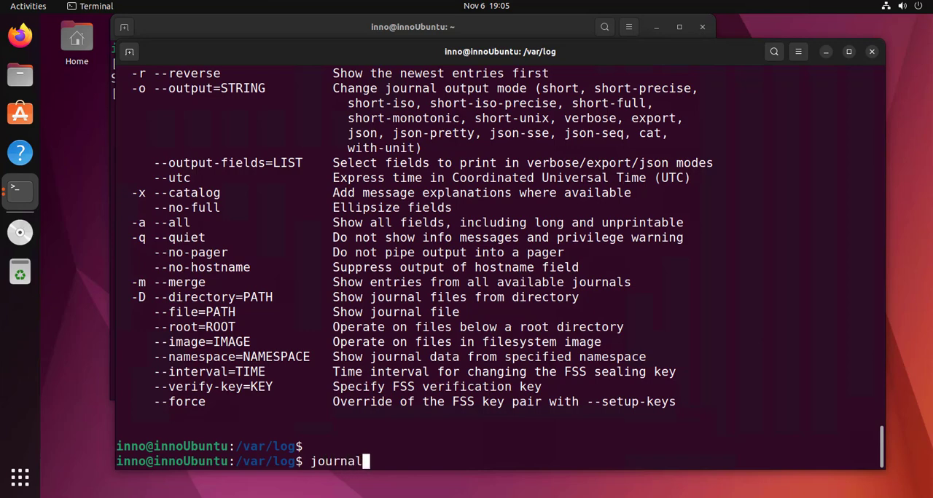
type("ctl --s")
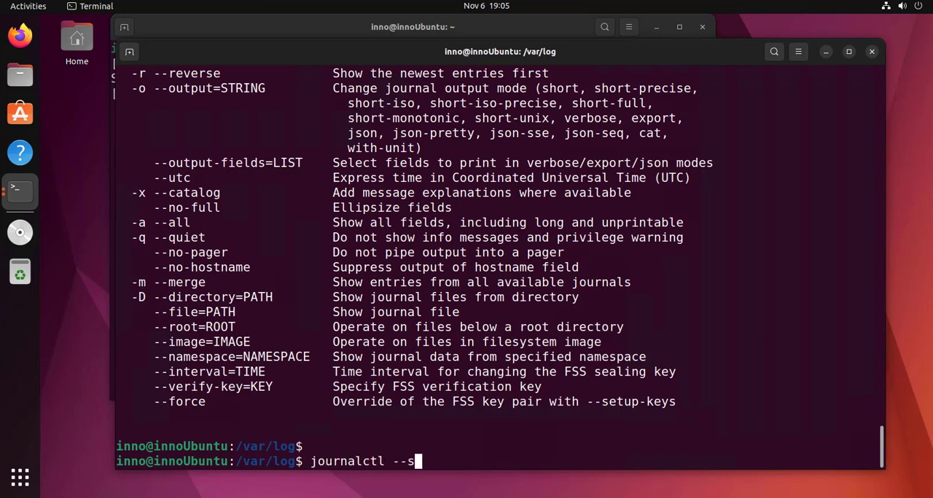
key("Return")
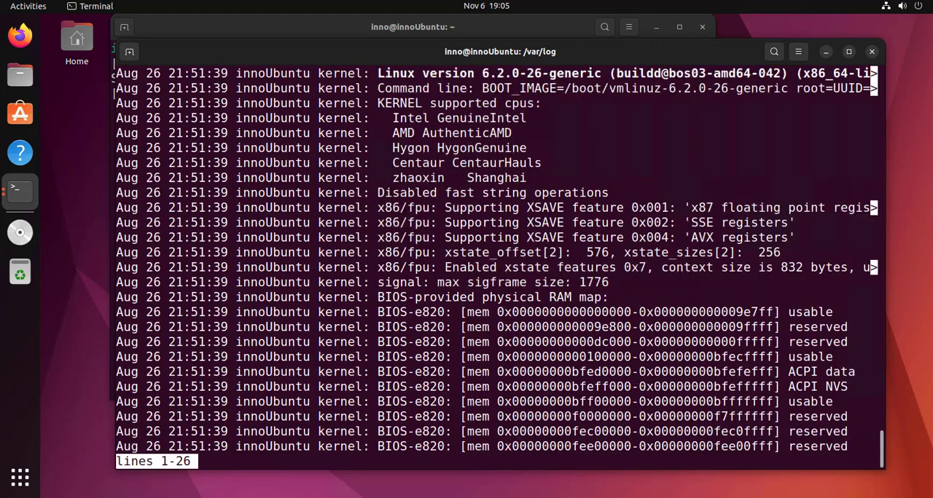
scroll("down", 3)
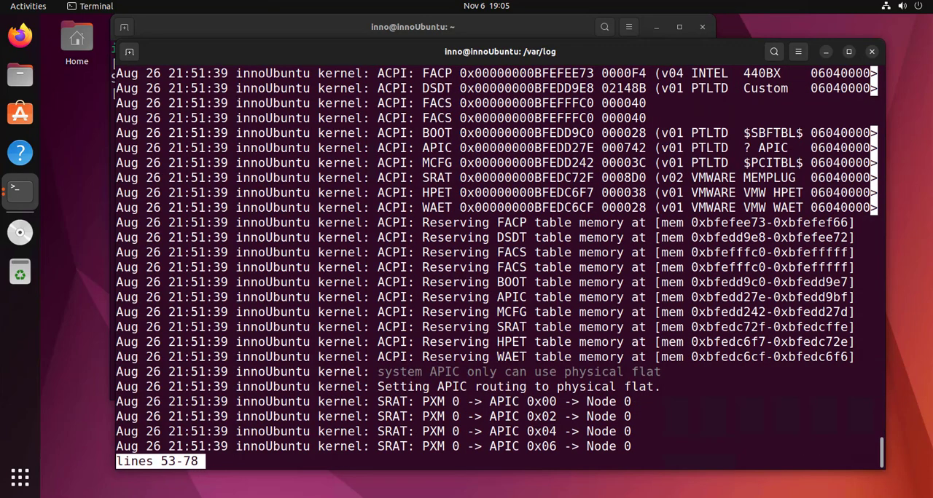
key("q")
type("journalctl --use")
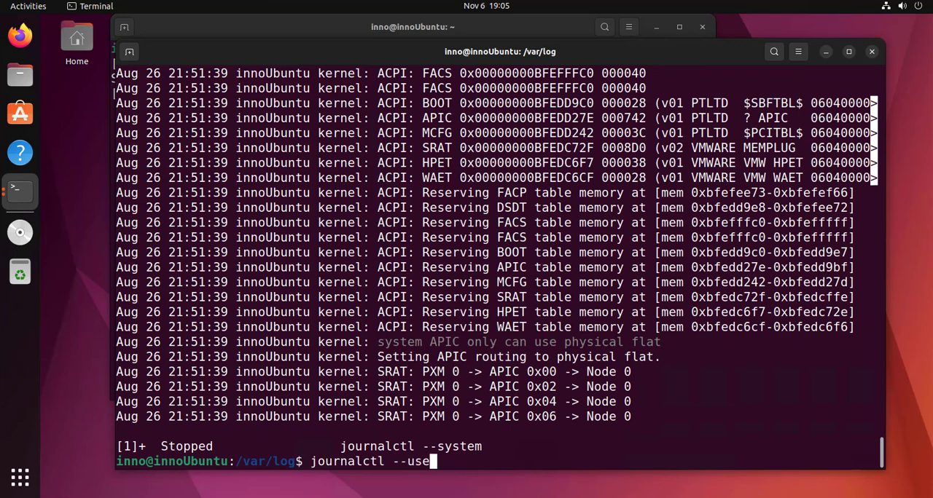
key("Return")
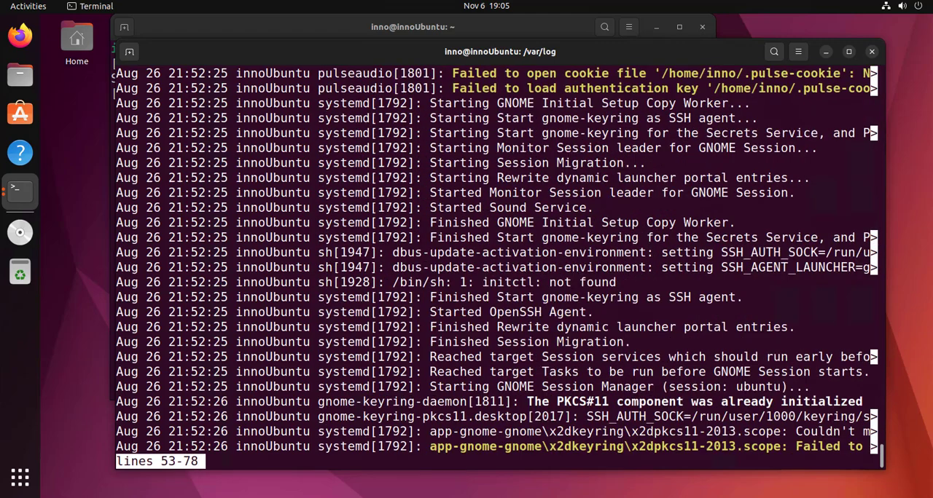
scroll("down", 3)
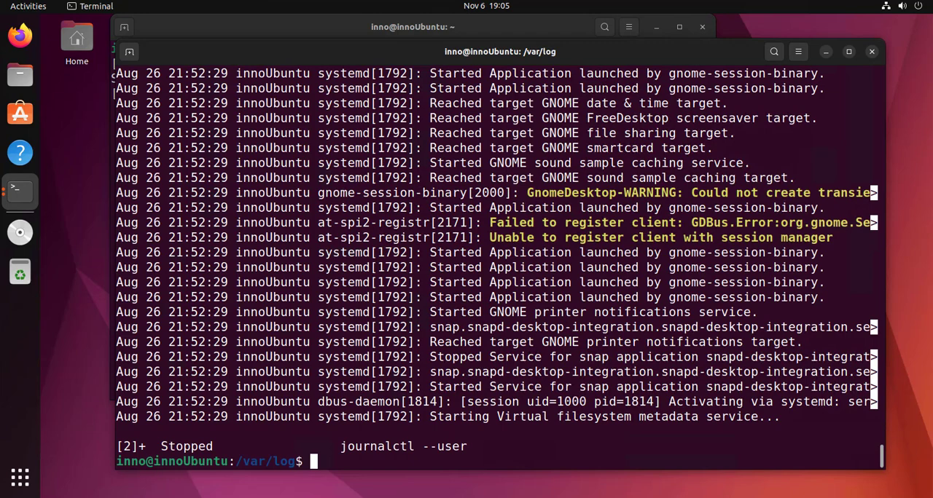
List the user journal newest first, opening on the 19:02:46 sudo failure
type("journalctl --user")
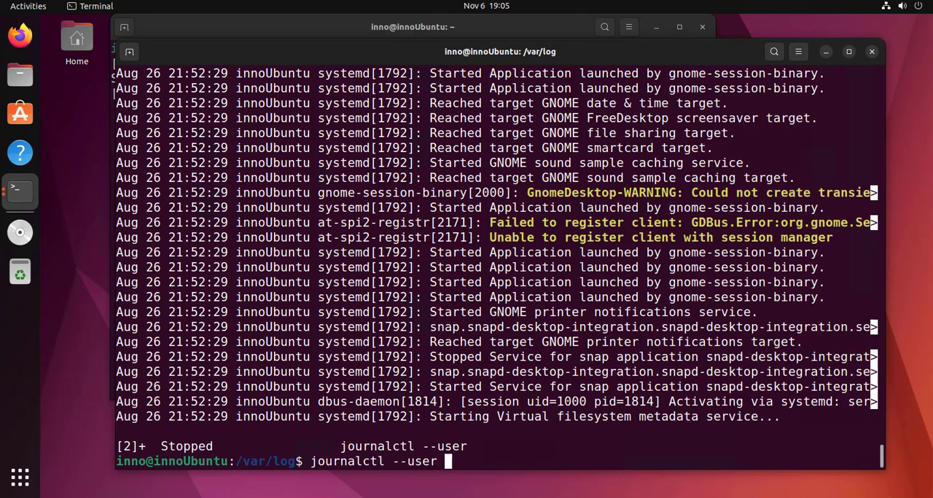
key("Return")
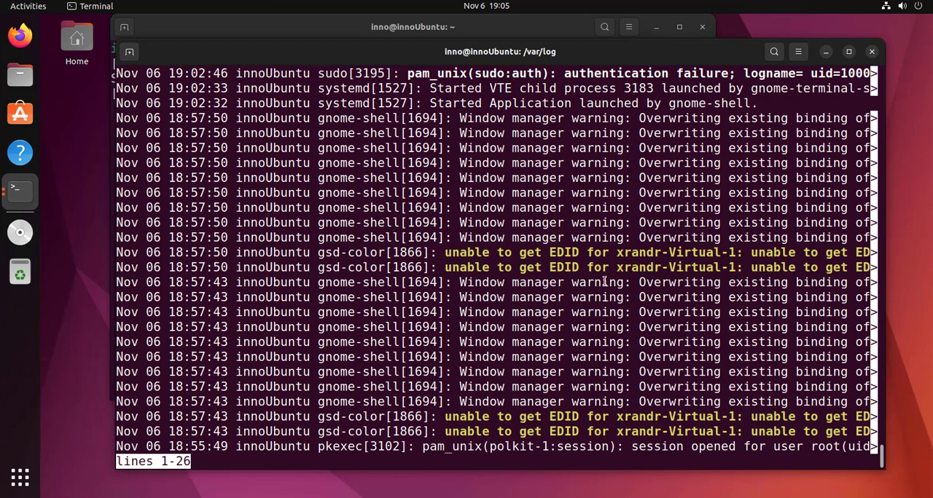
mouse_move(764, 211)
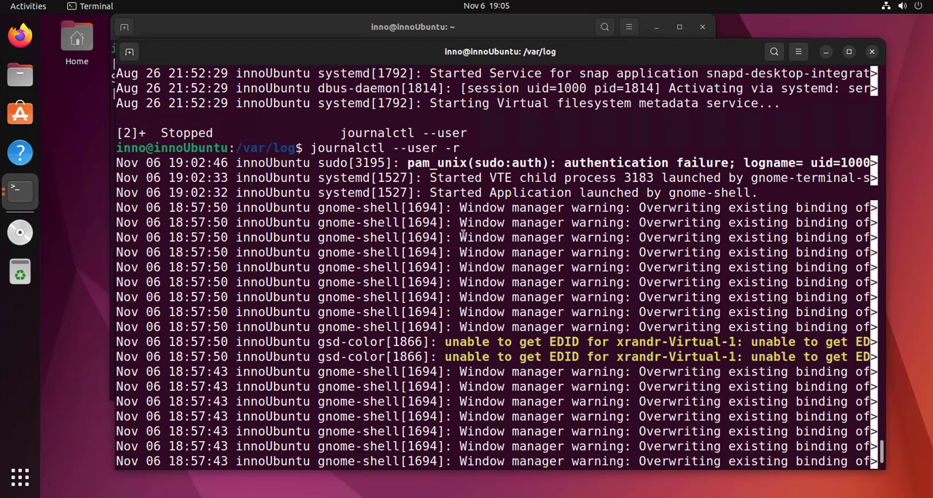
mouse_move(632, 160)
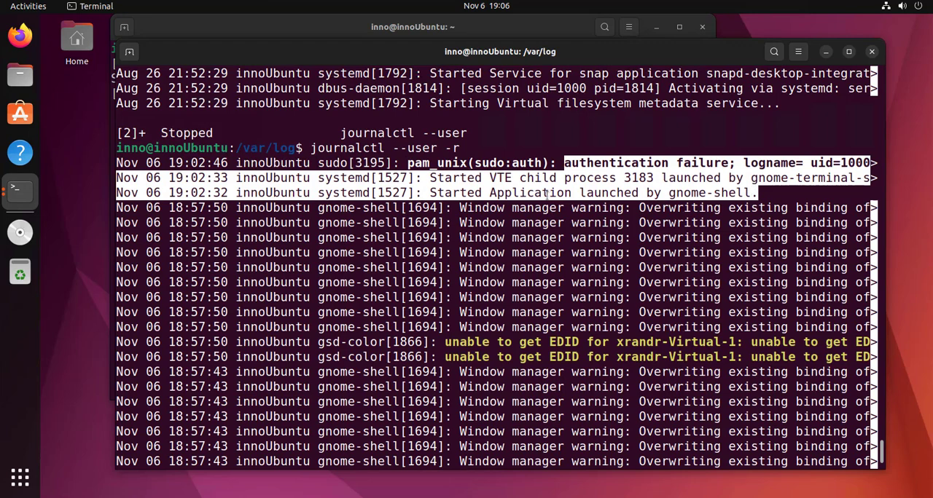
mouse_move(783, 213)
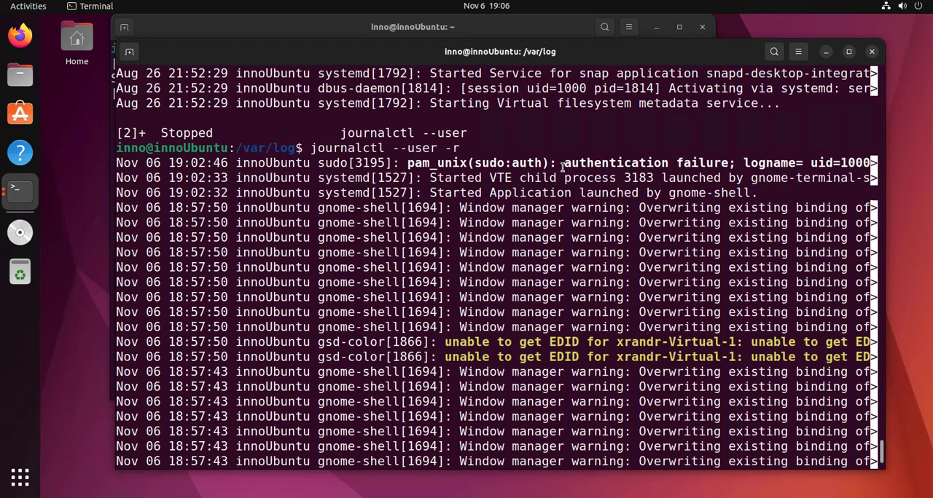
mouse_move(572, 213)
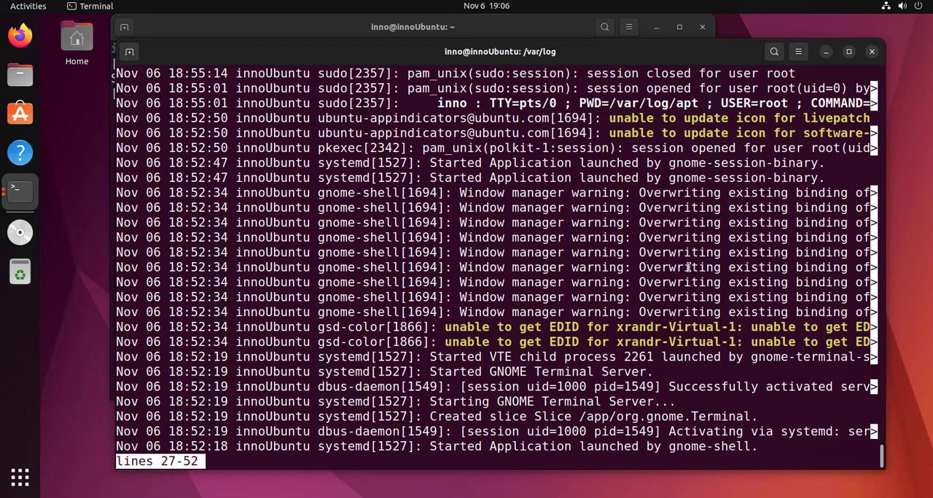
mouse_move(713, 267)
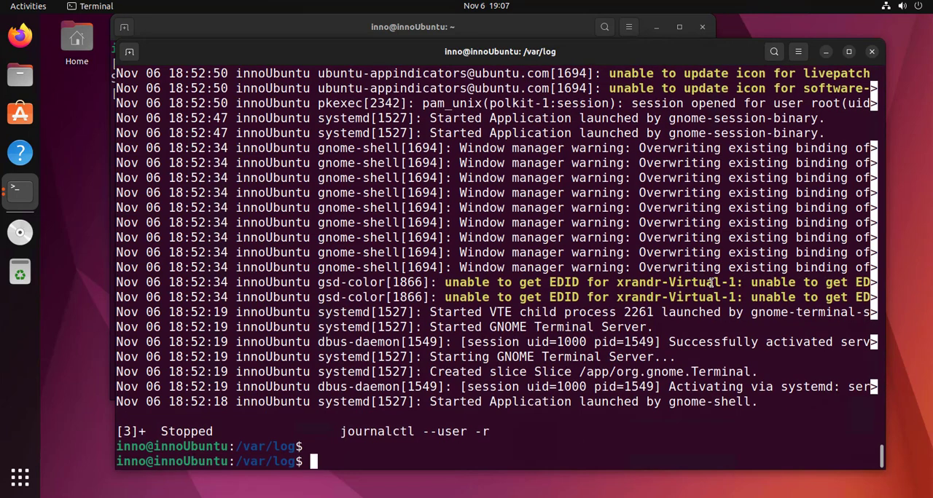
Follow the whole journal with journalctl -f while submitting three wrong sudo passwords elsewhere
type("journalctl --user -")
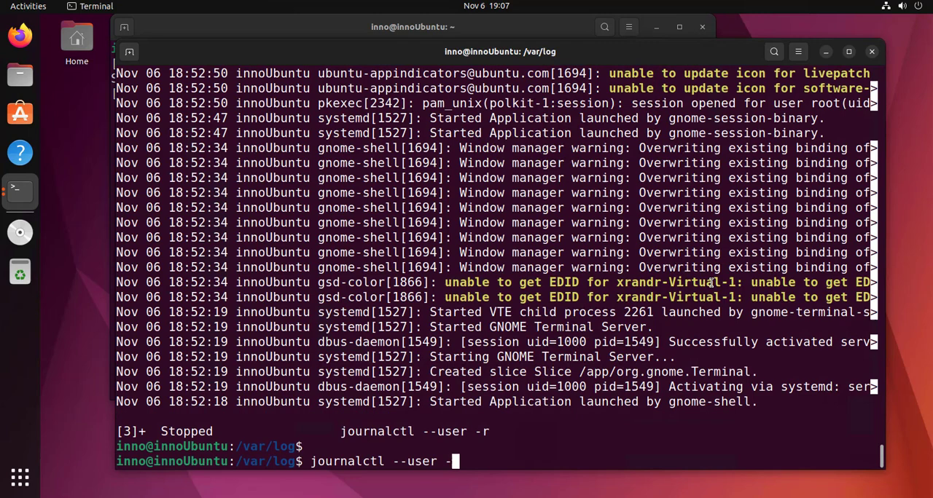
type("f")
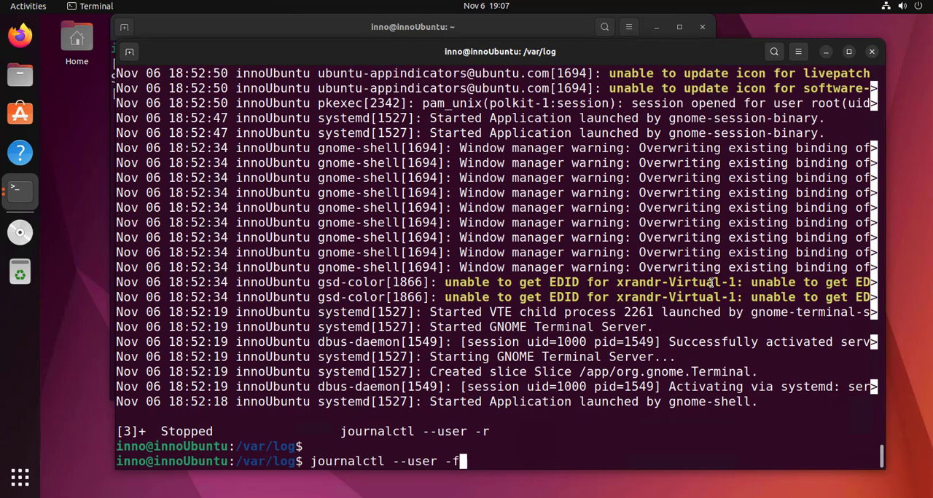
key("BackSpace")
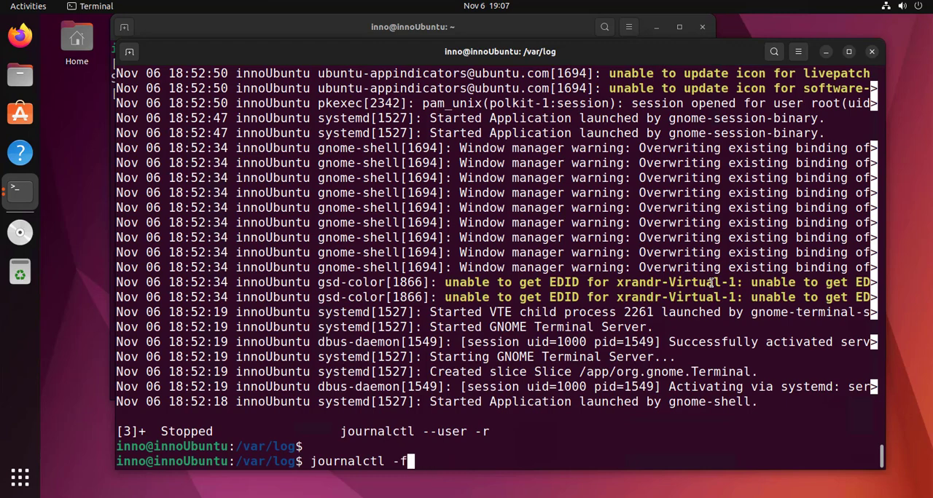
key("Return")
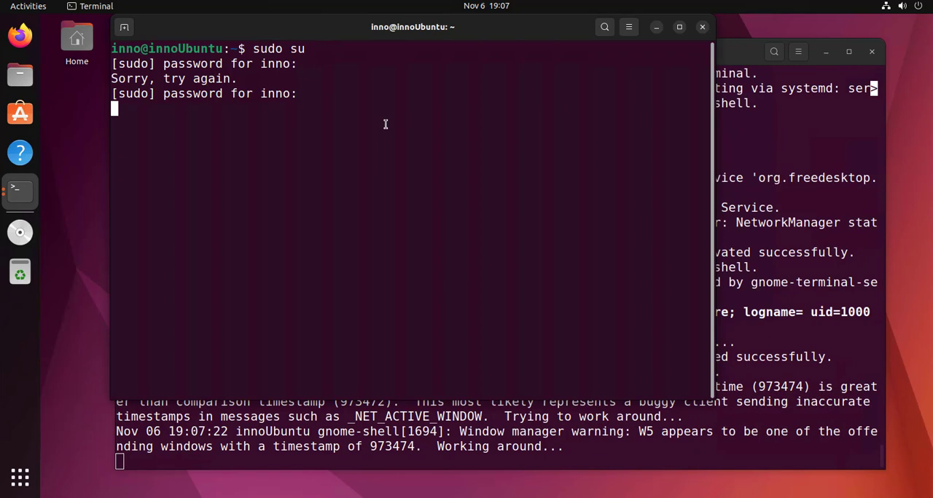
key("Return")
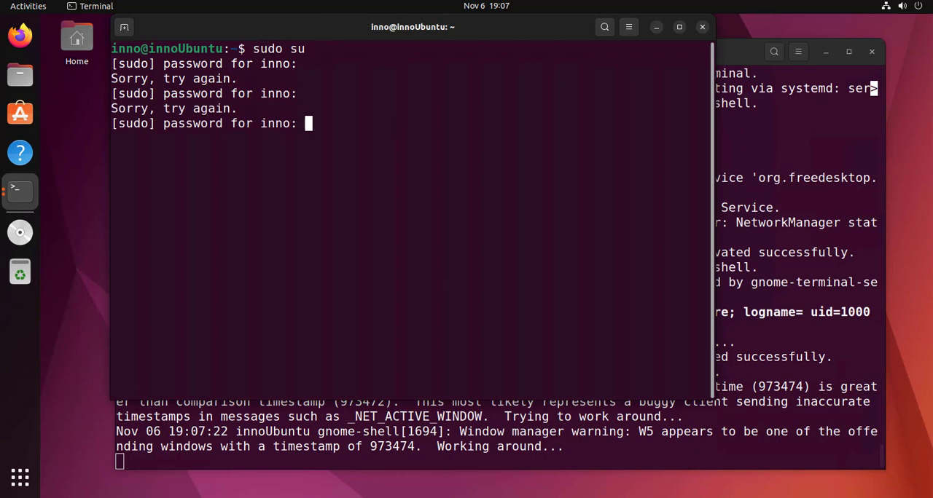
mouse_move(347, 134)
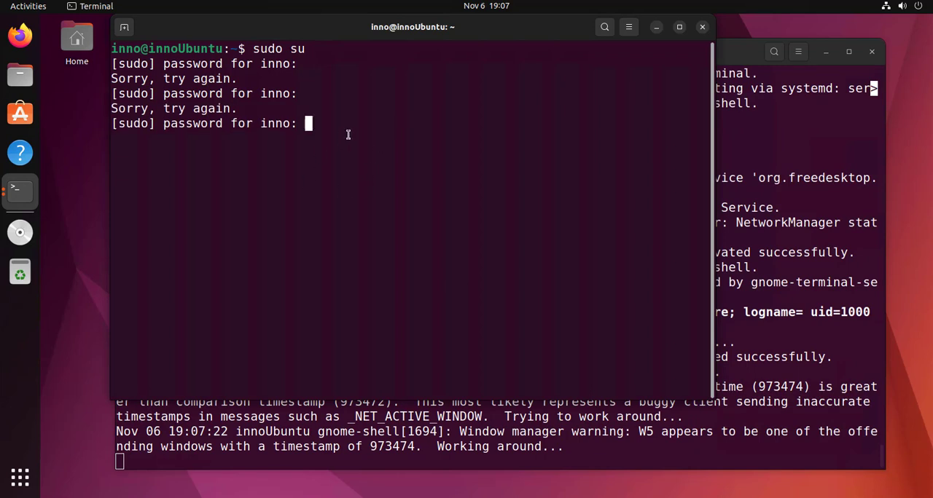
mouse_move(419, 333)
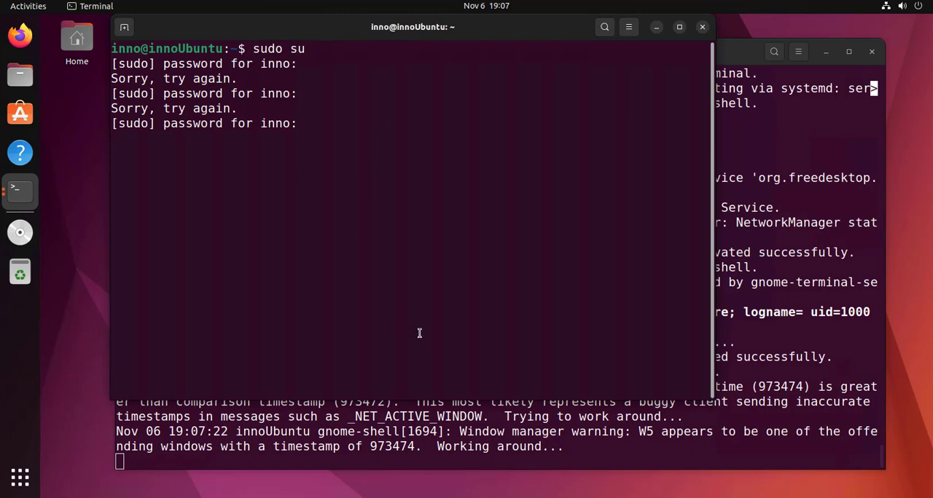
key("Return")
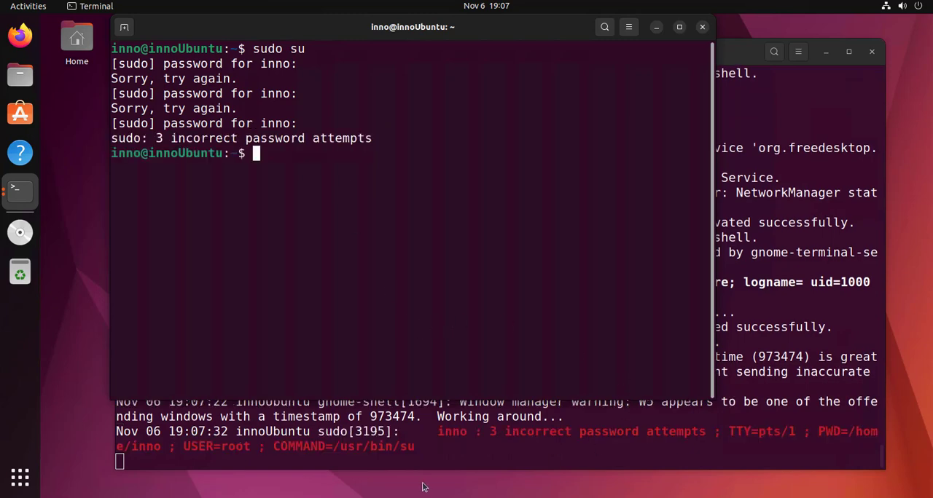